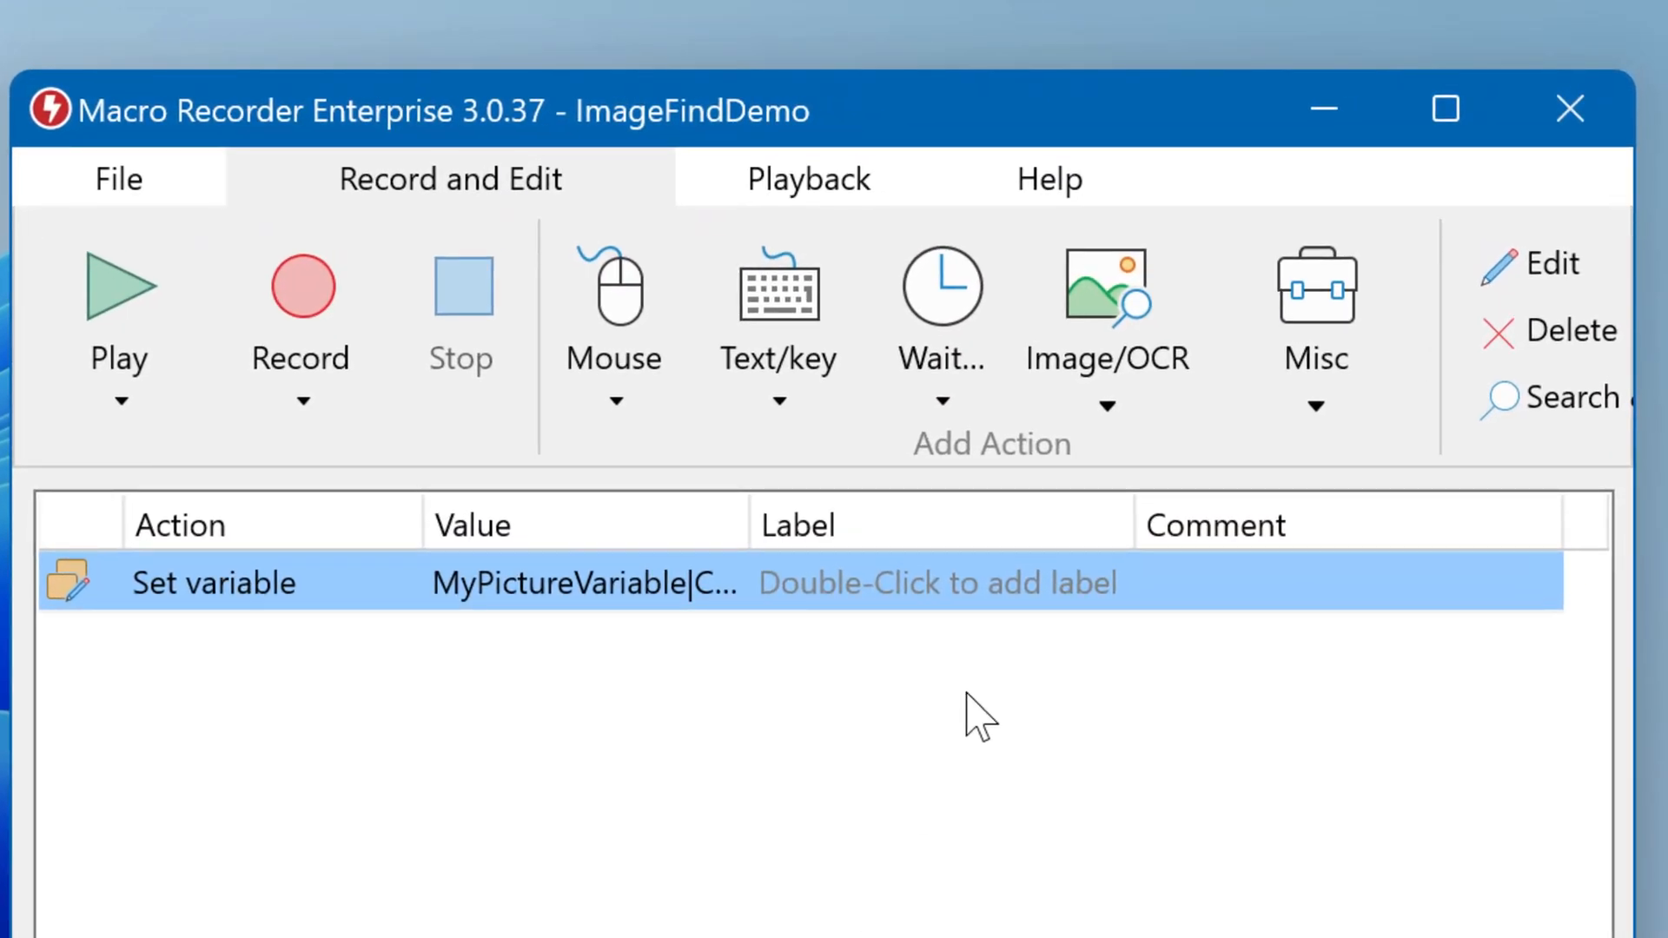
# Step: Add a new Detect image action from the Image/OCR dropdown
pyautogui.click(1106, 309)
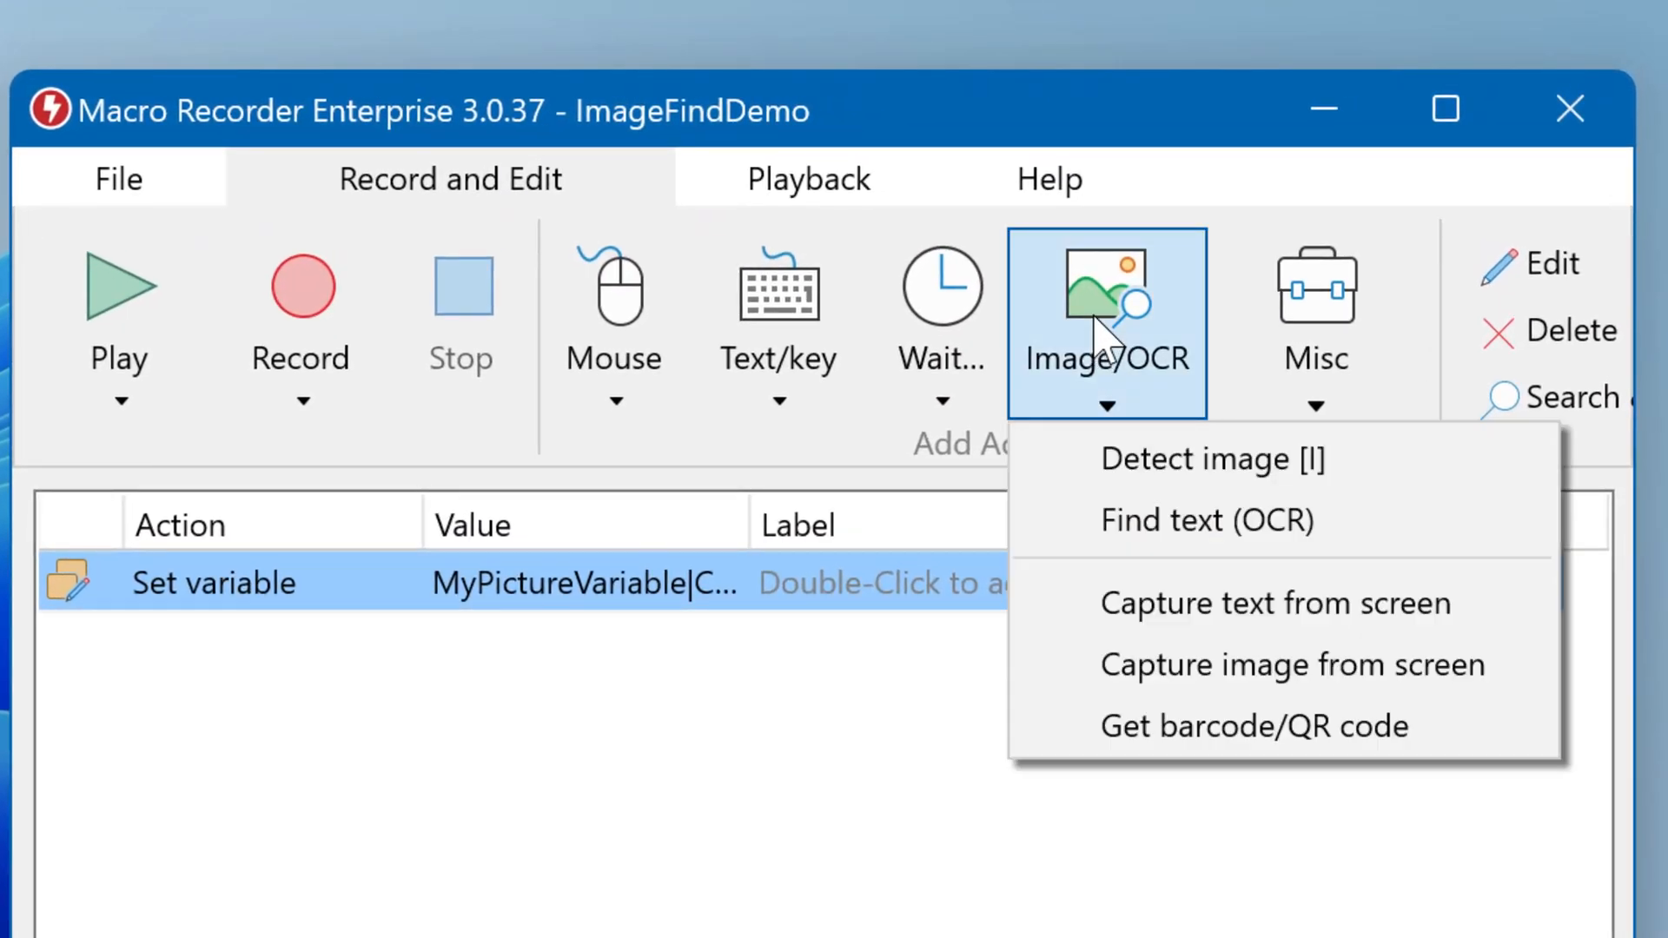
pyautogui.moveTo(1373, 484)
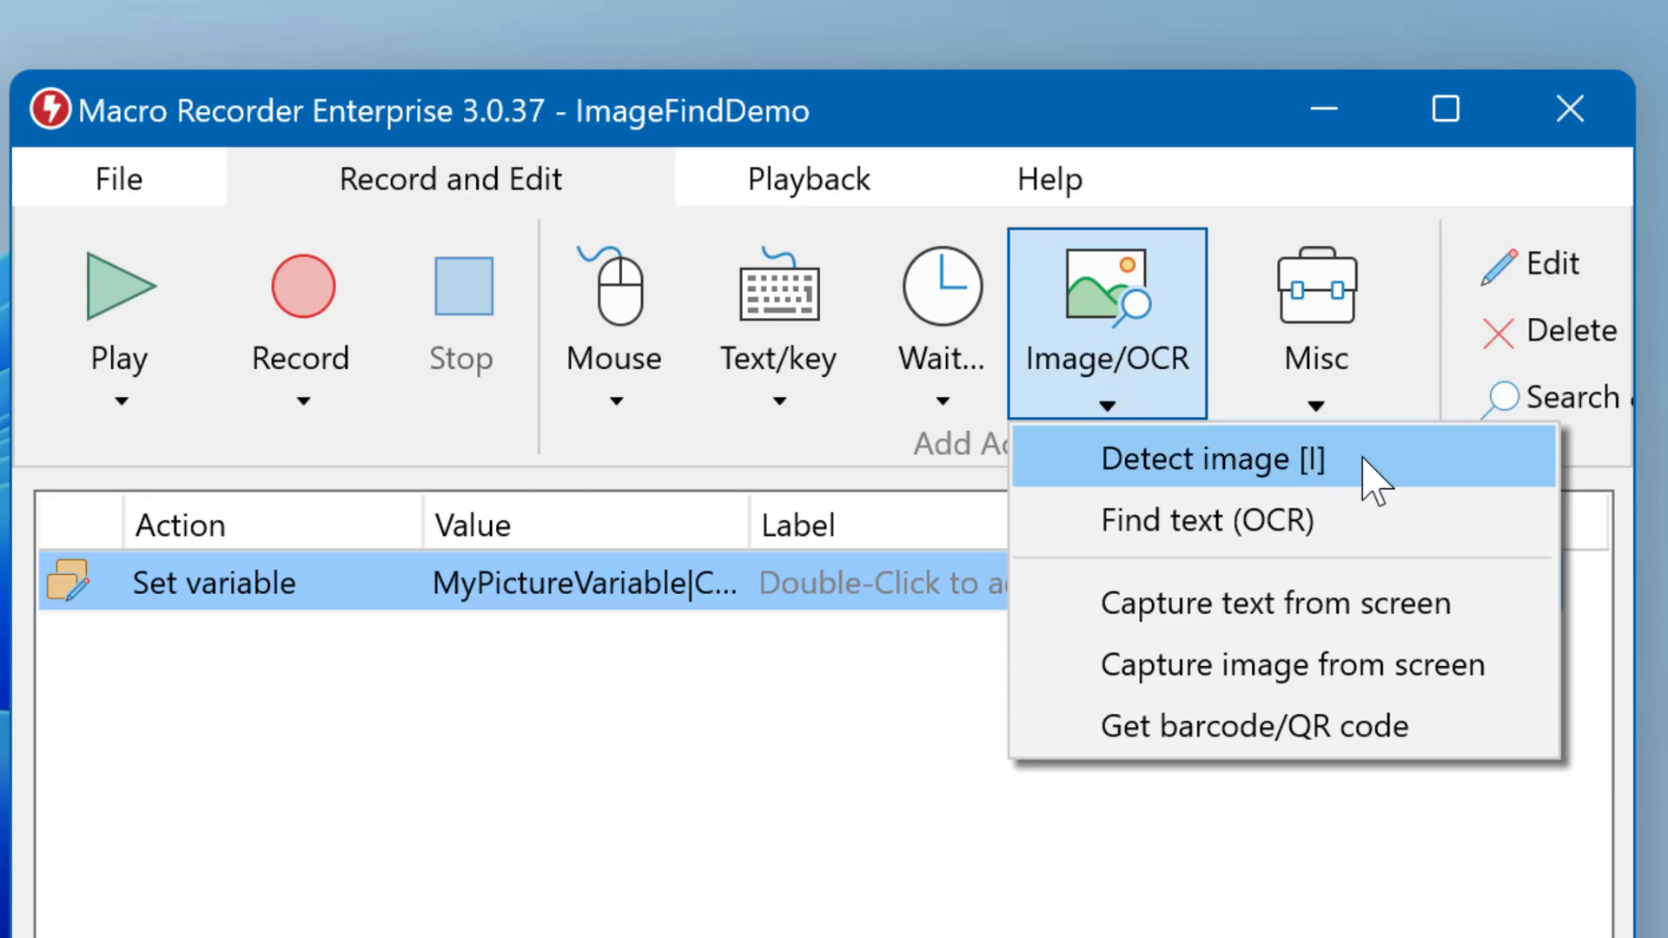
pyautogui.click(1199, 459)
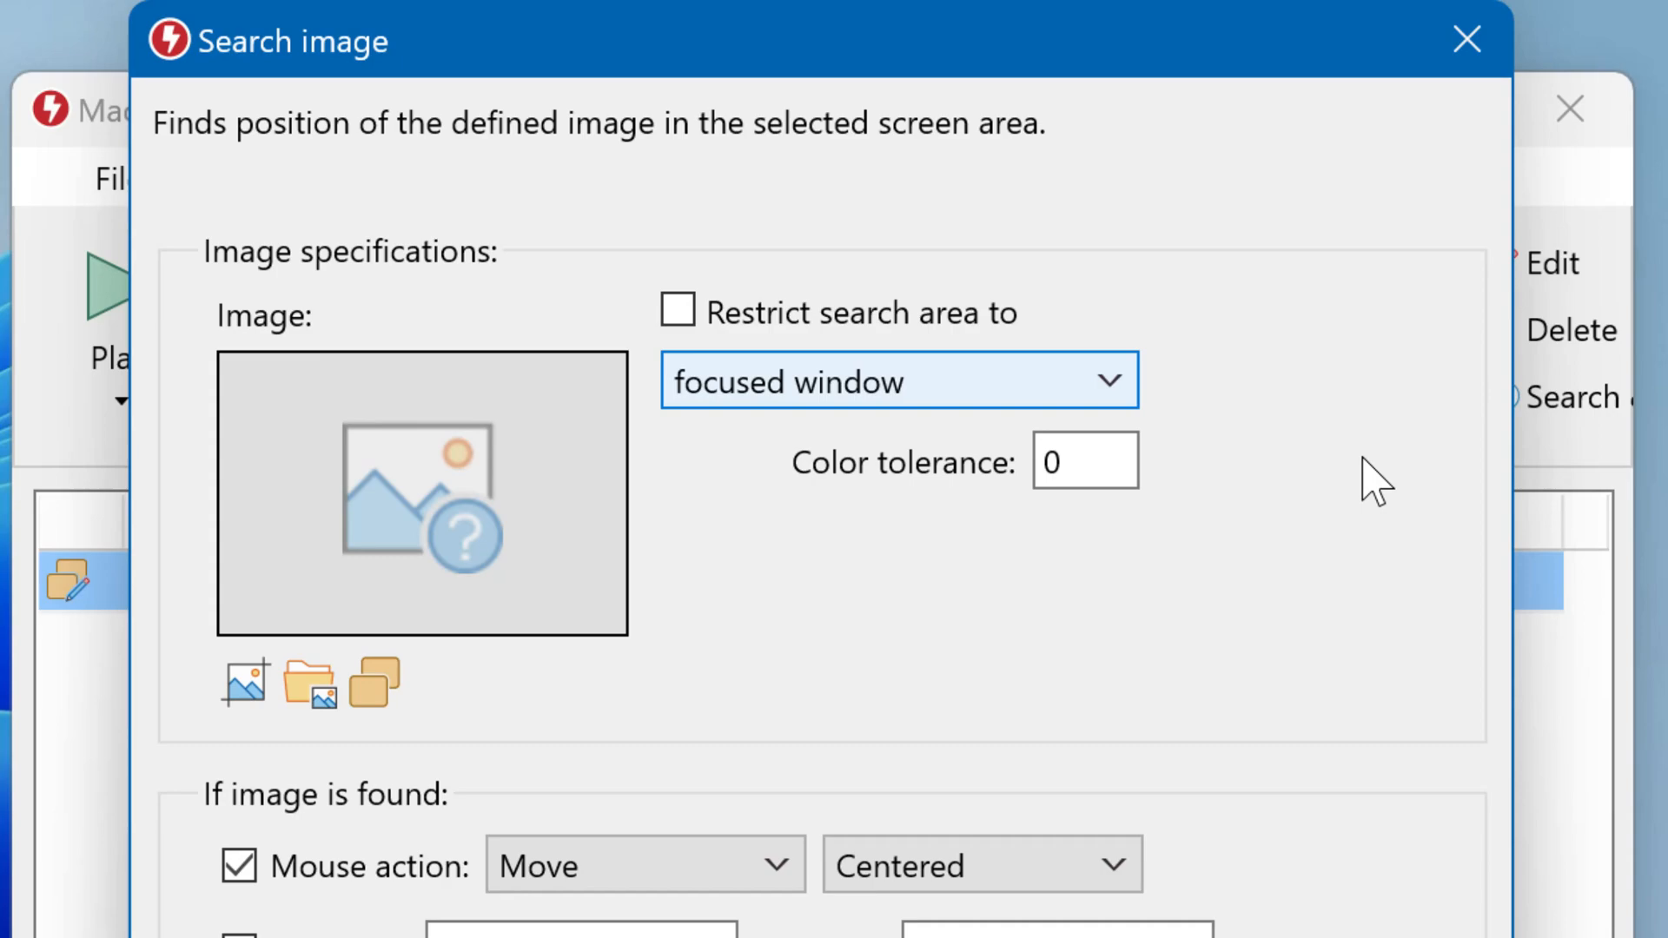
pyautogui.moveTo(531, 713)
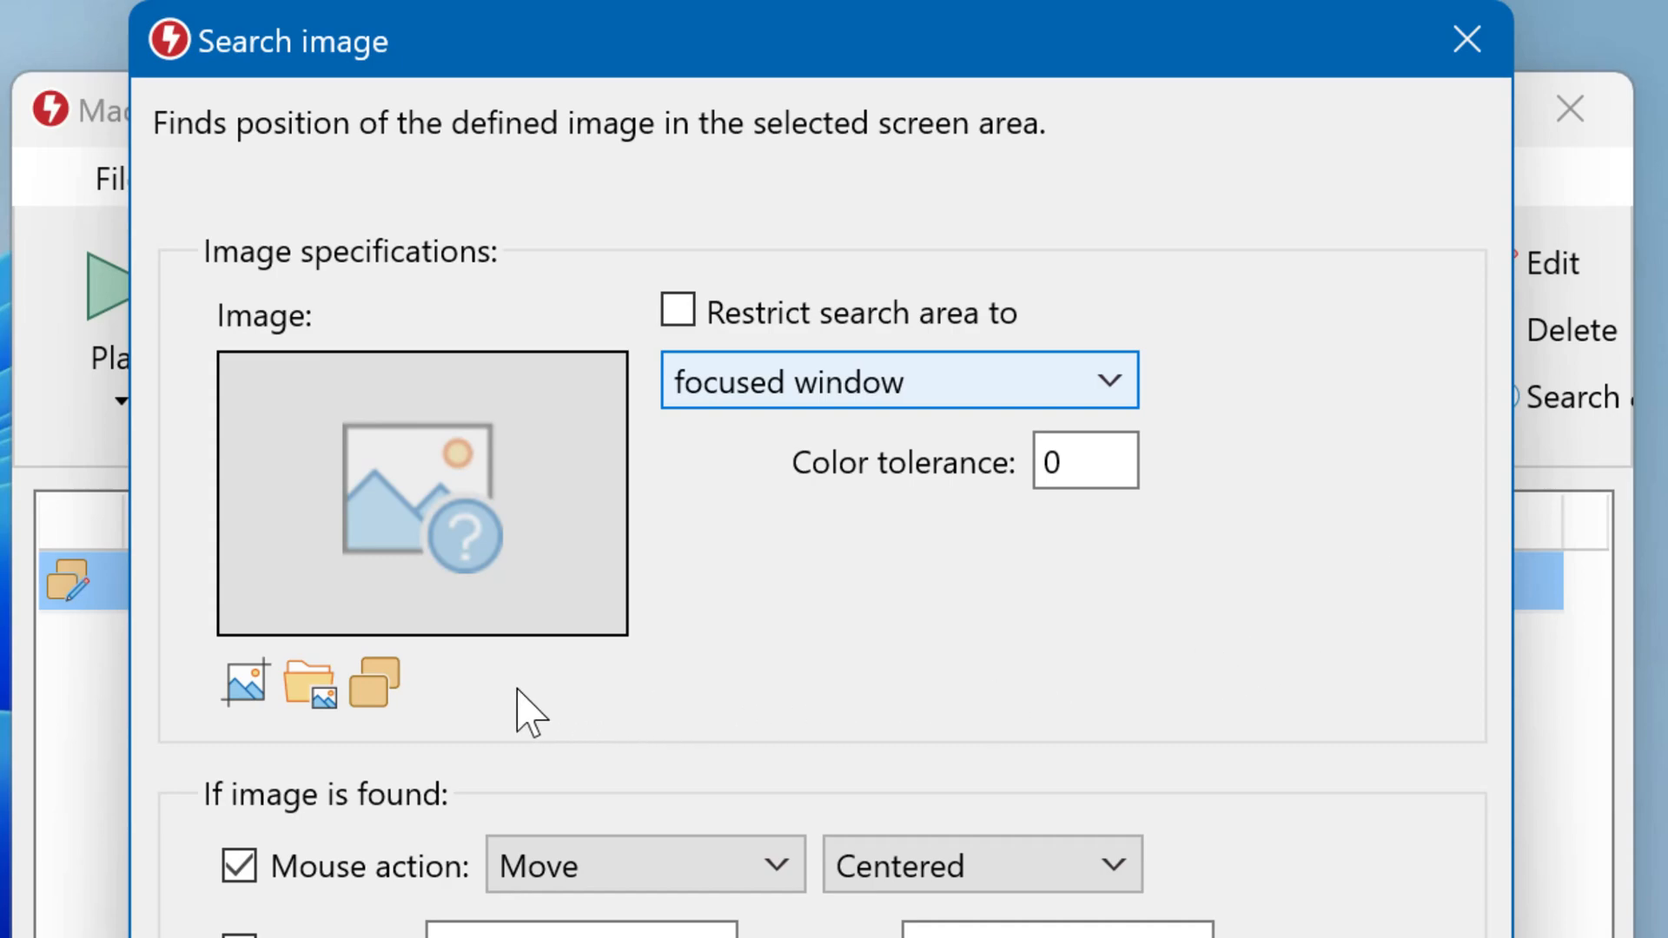
# Step: Pick MyPictureVariable as the search image, then capture the download icon from screen
pyautogui.click(374, 682)
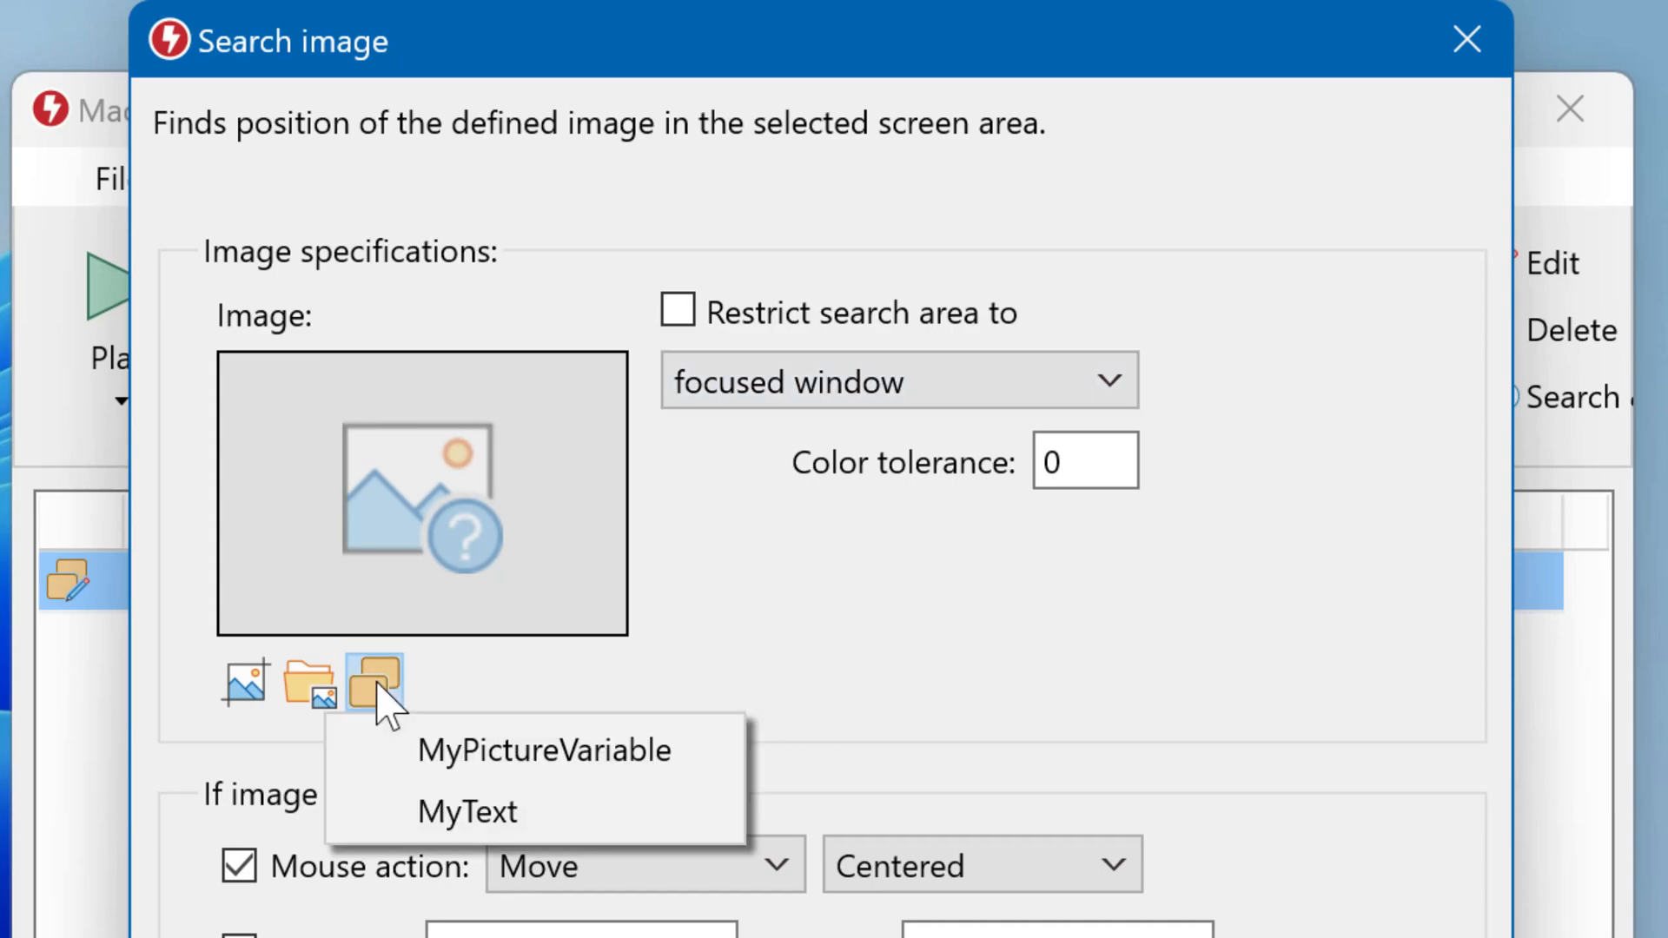
pyautogui.click(544, 749)
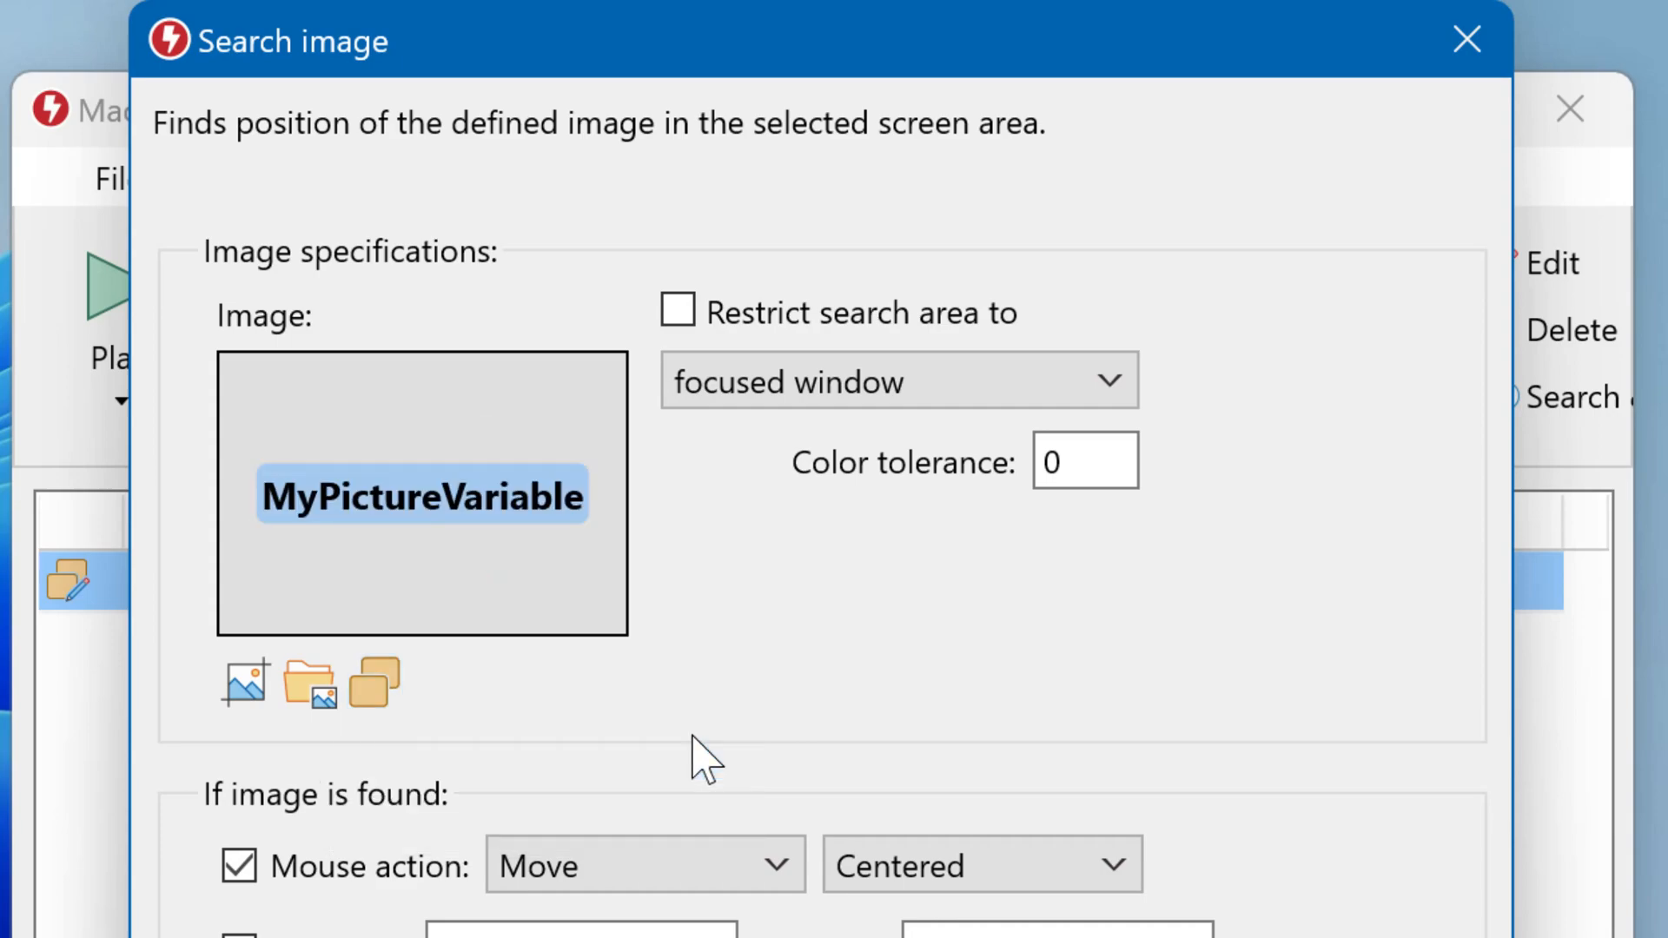
pyautogui.moveTo(480, 673)
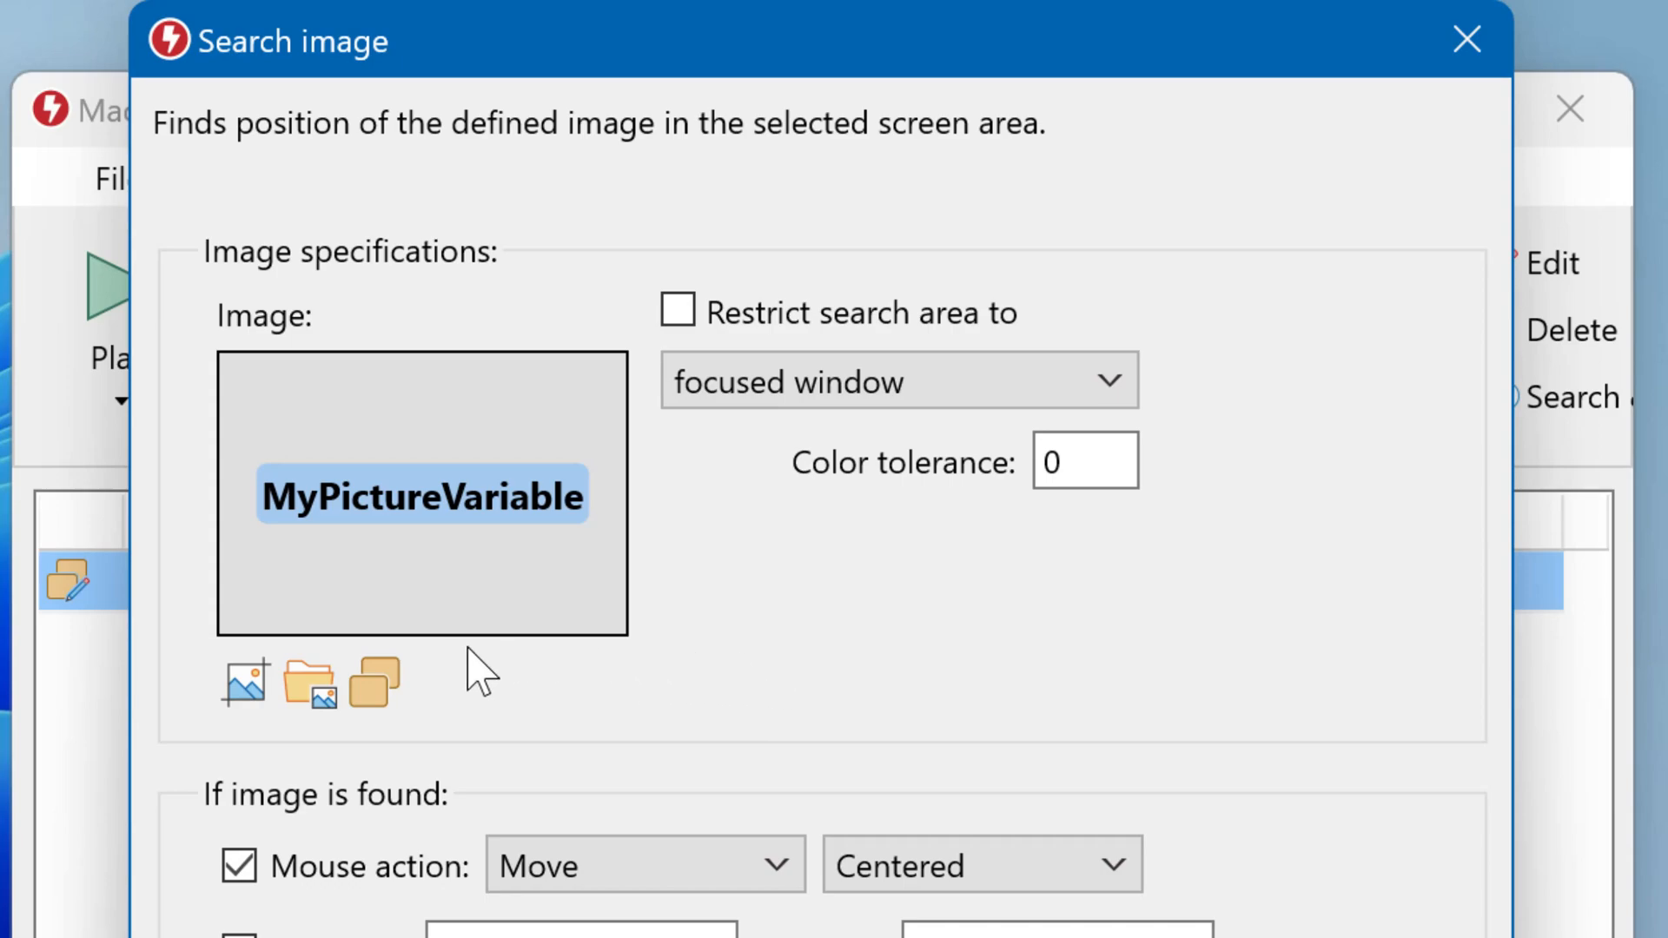
pyautogui.click(310, 682)
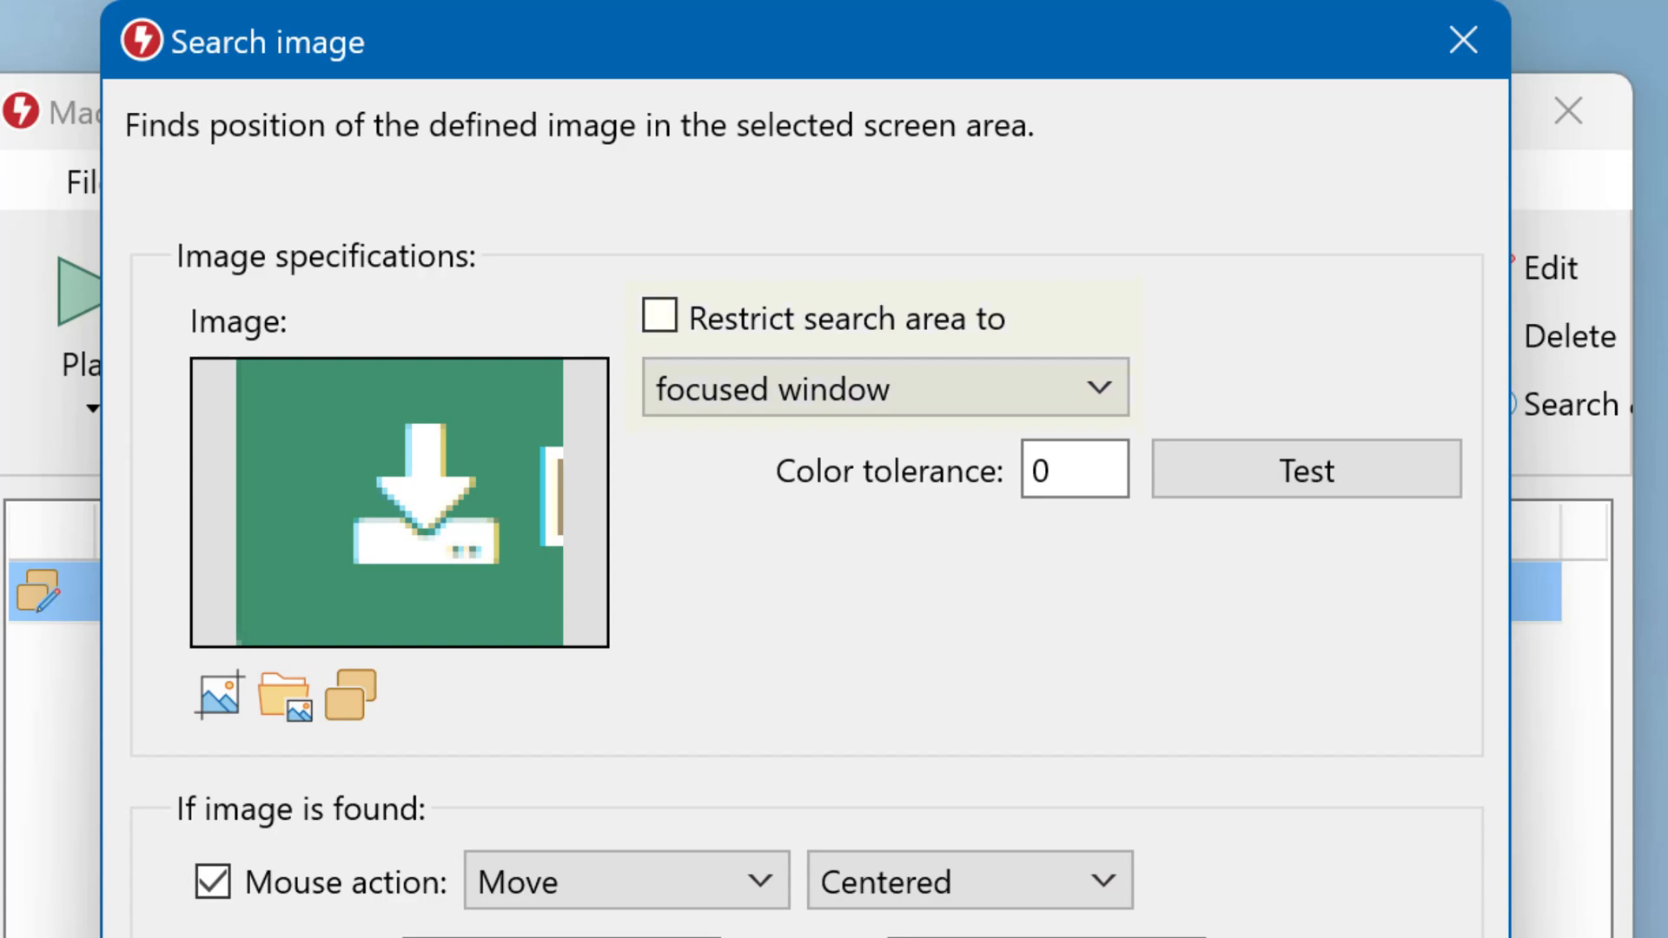
# Step: Restrict the image search area to the focused window's area
pyautogui.click(657, 318)
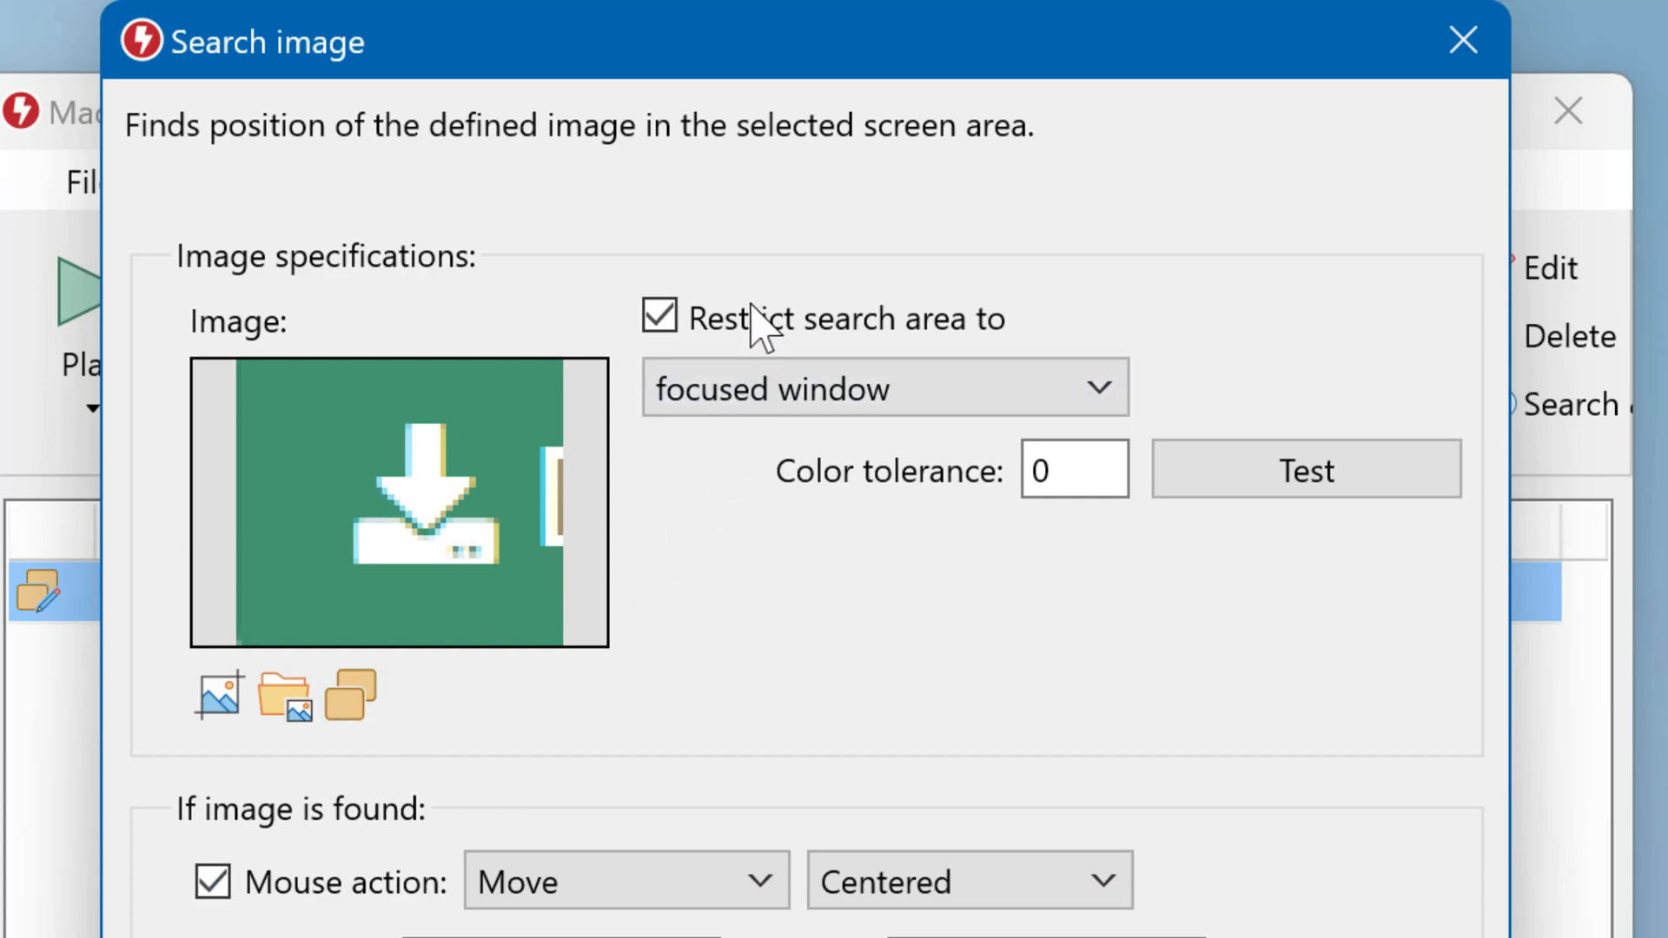
pyautogui.click(884, 385)
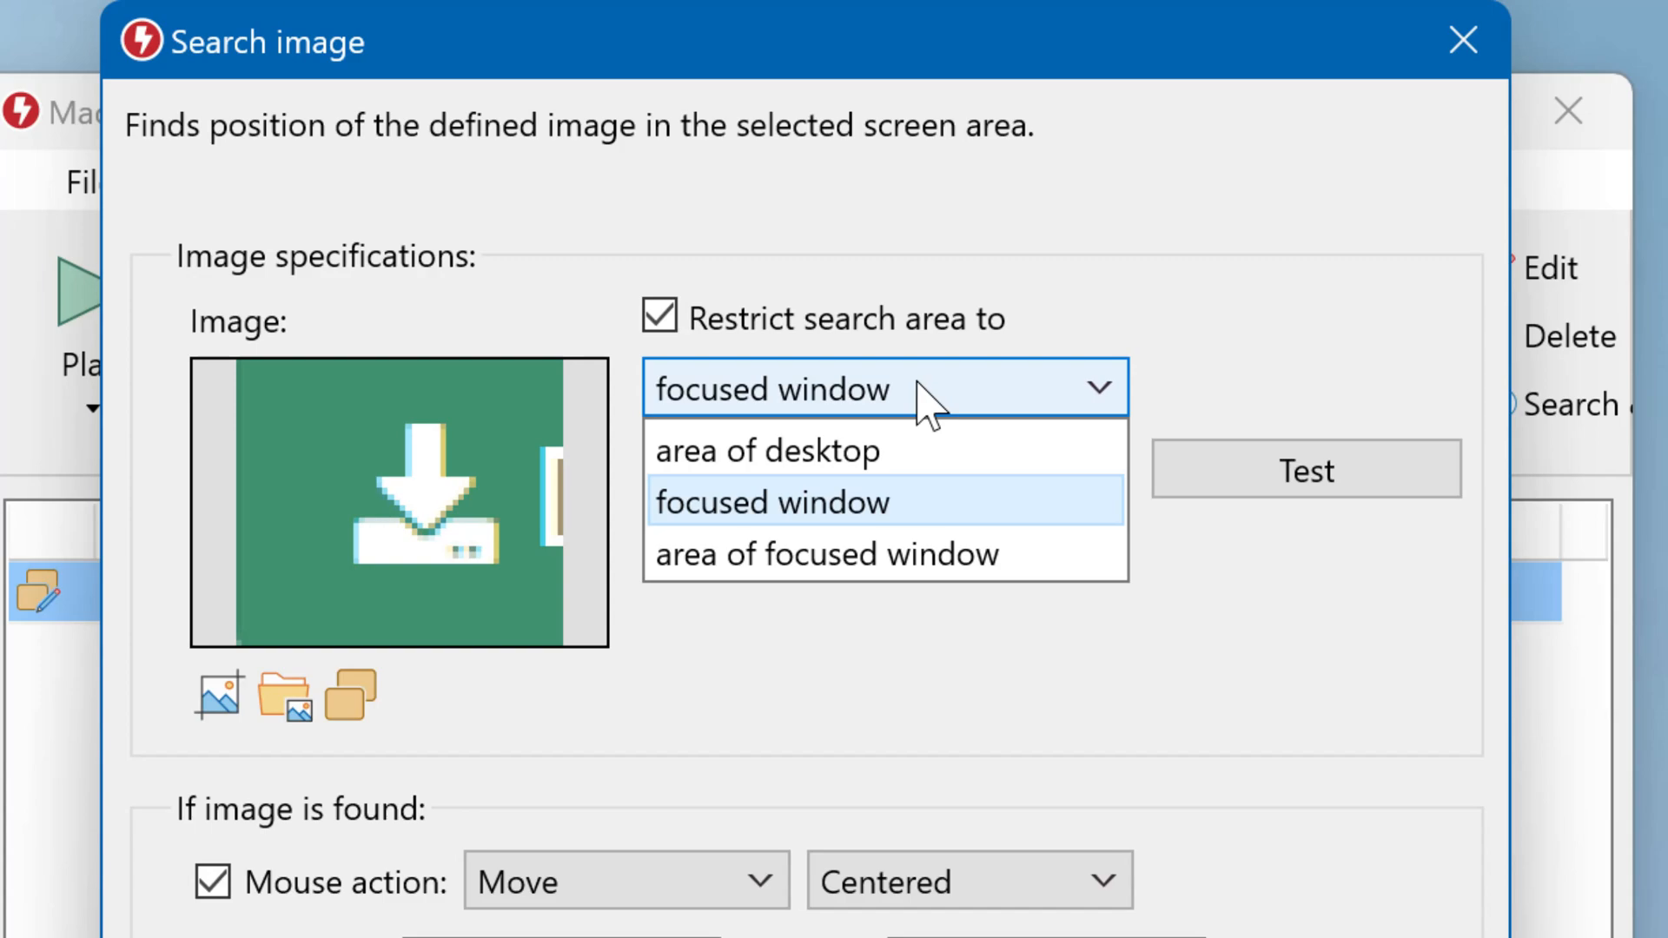
pyautogui.moveTo(973, 521)
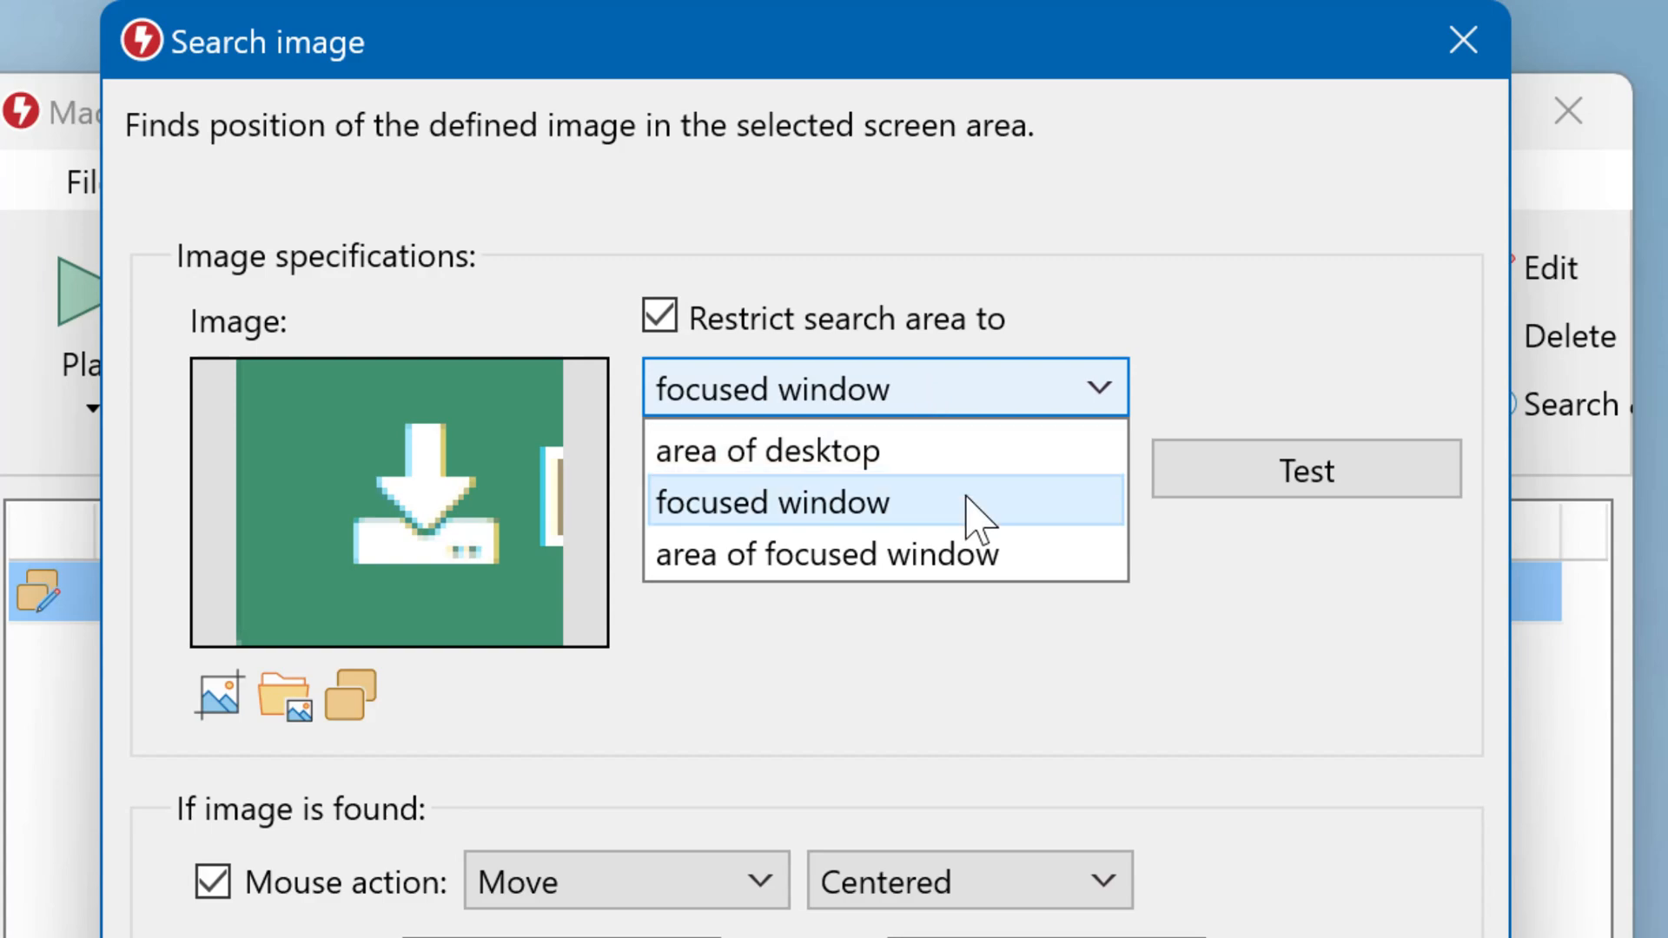
pyautogui.click(828, 554)
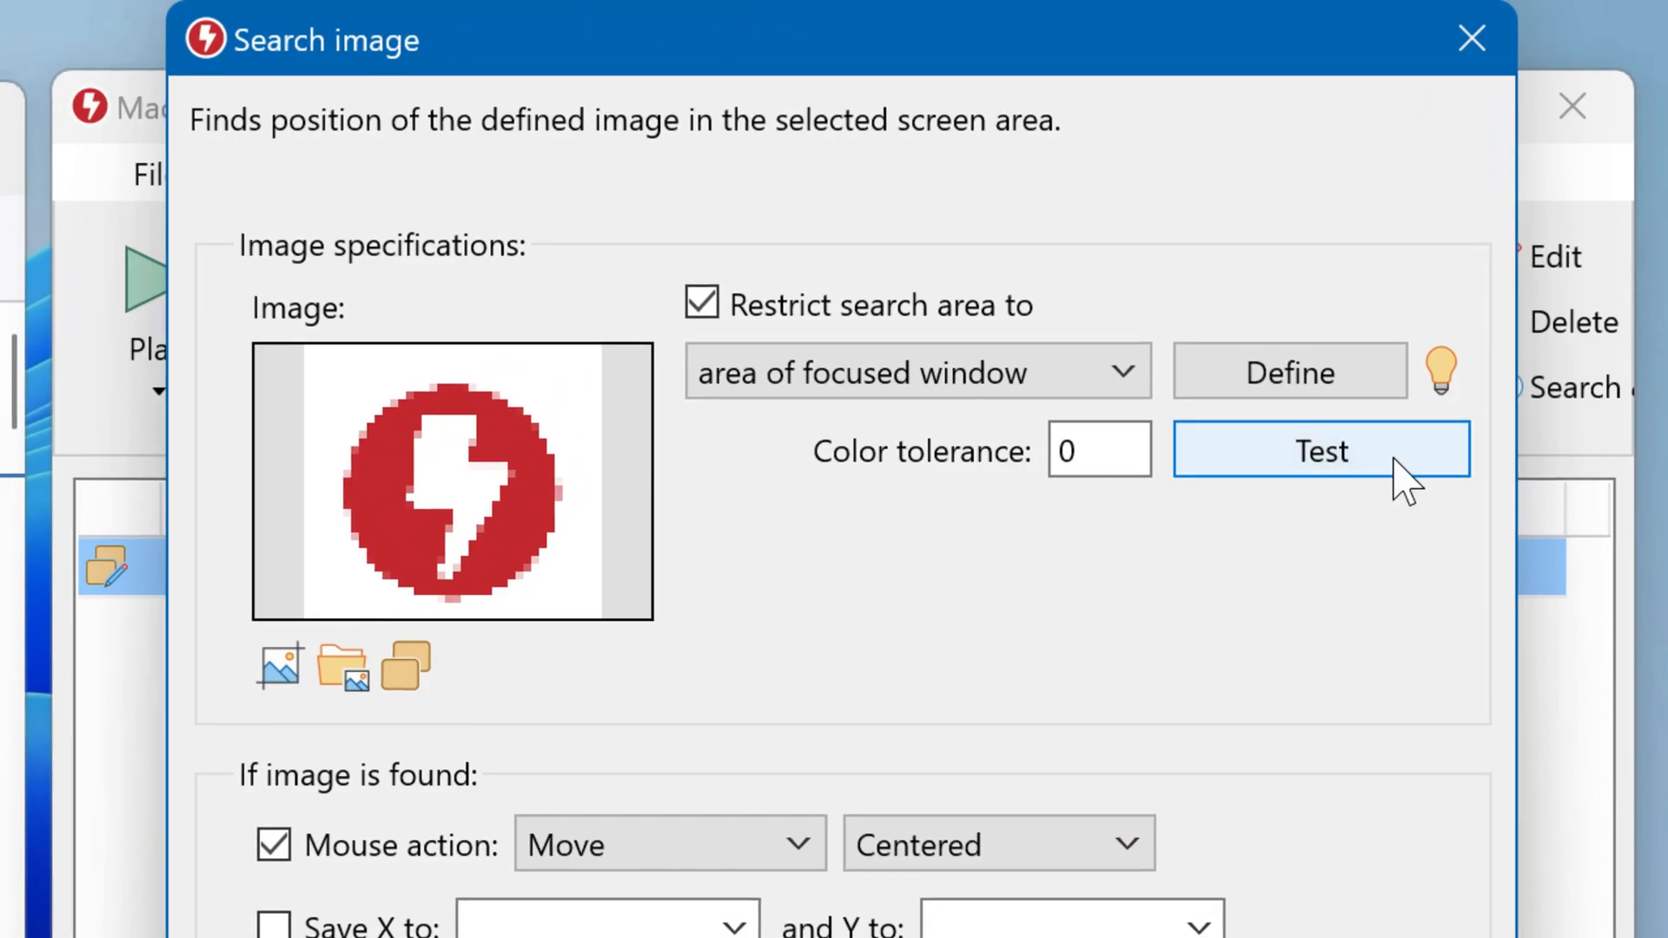
# Step: Test the search and confirm the red lightning-bolt logo is found
pyautogui.click(1321, 450)
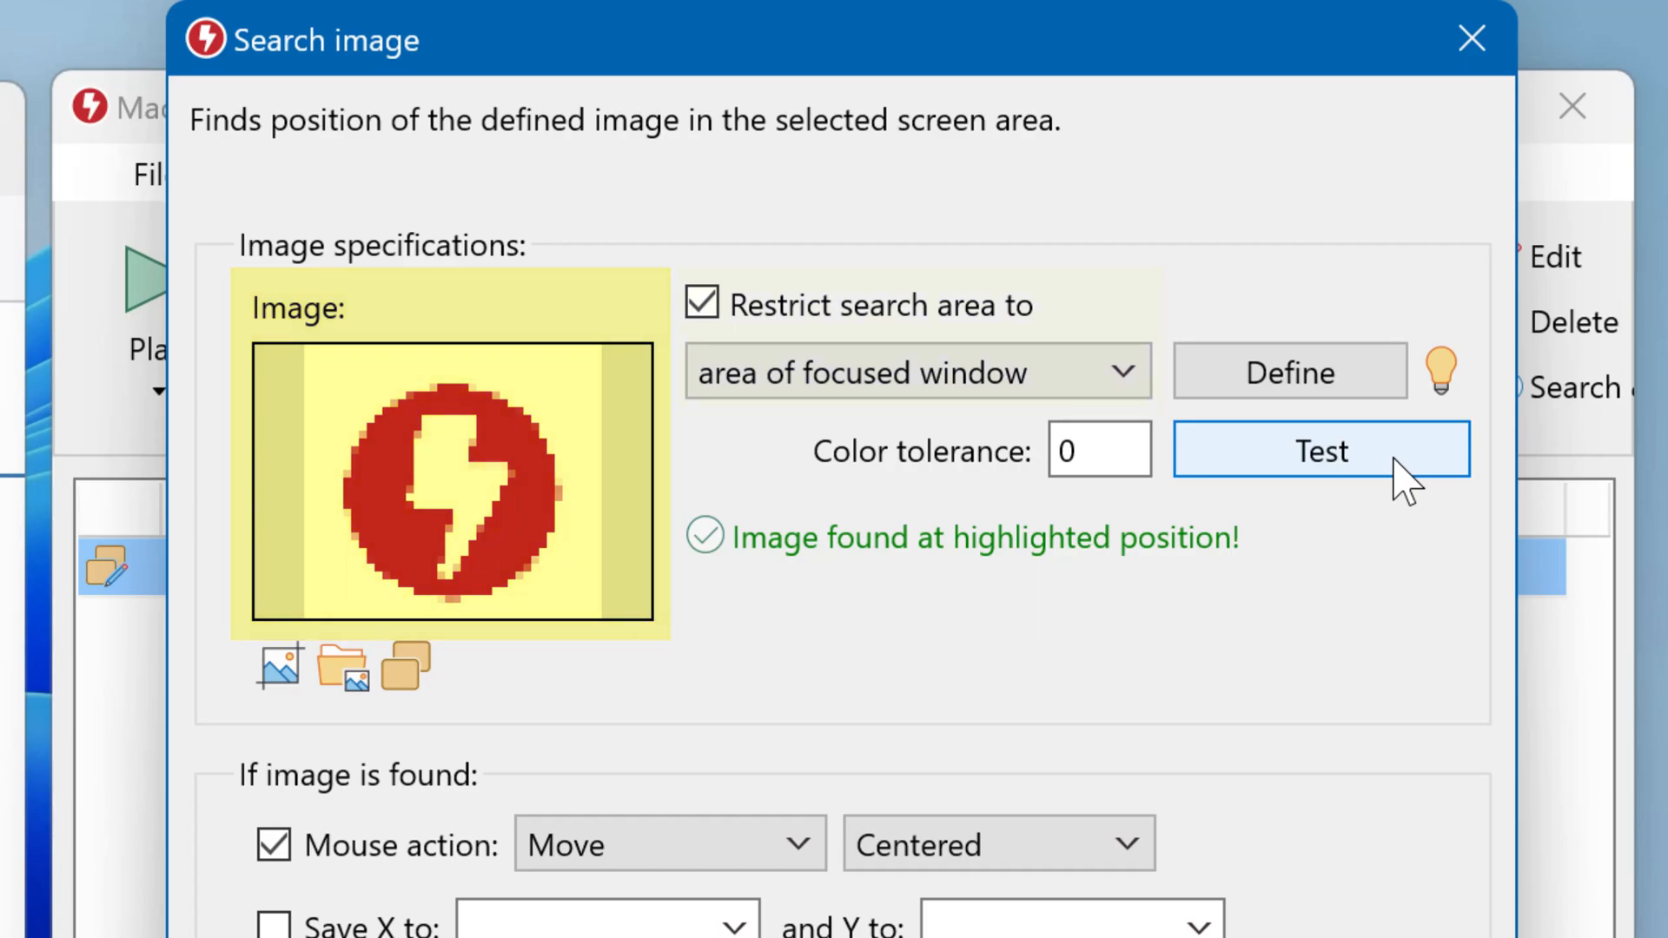
pyautogui.scroll(-3)
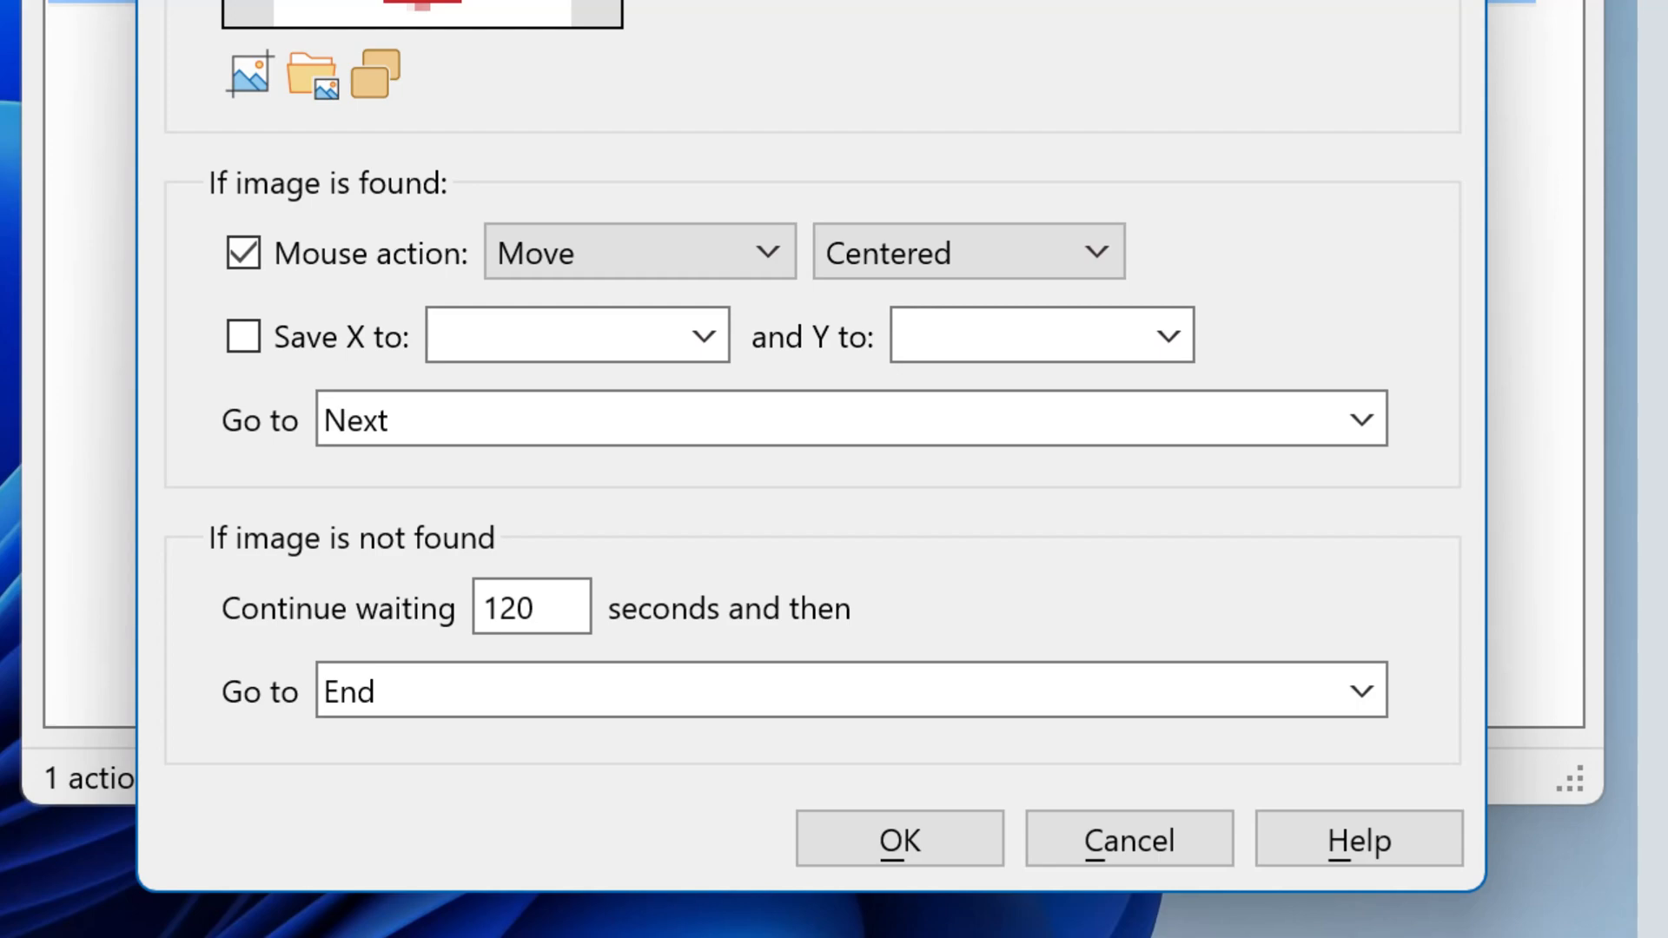
pyautogui.click(966, 252)
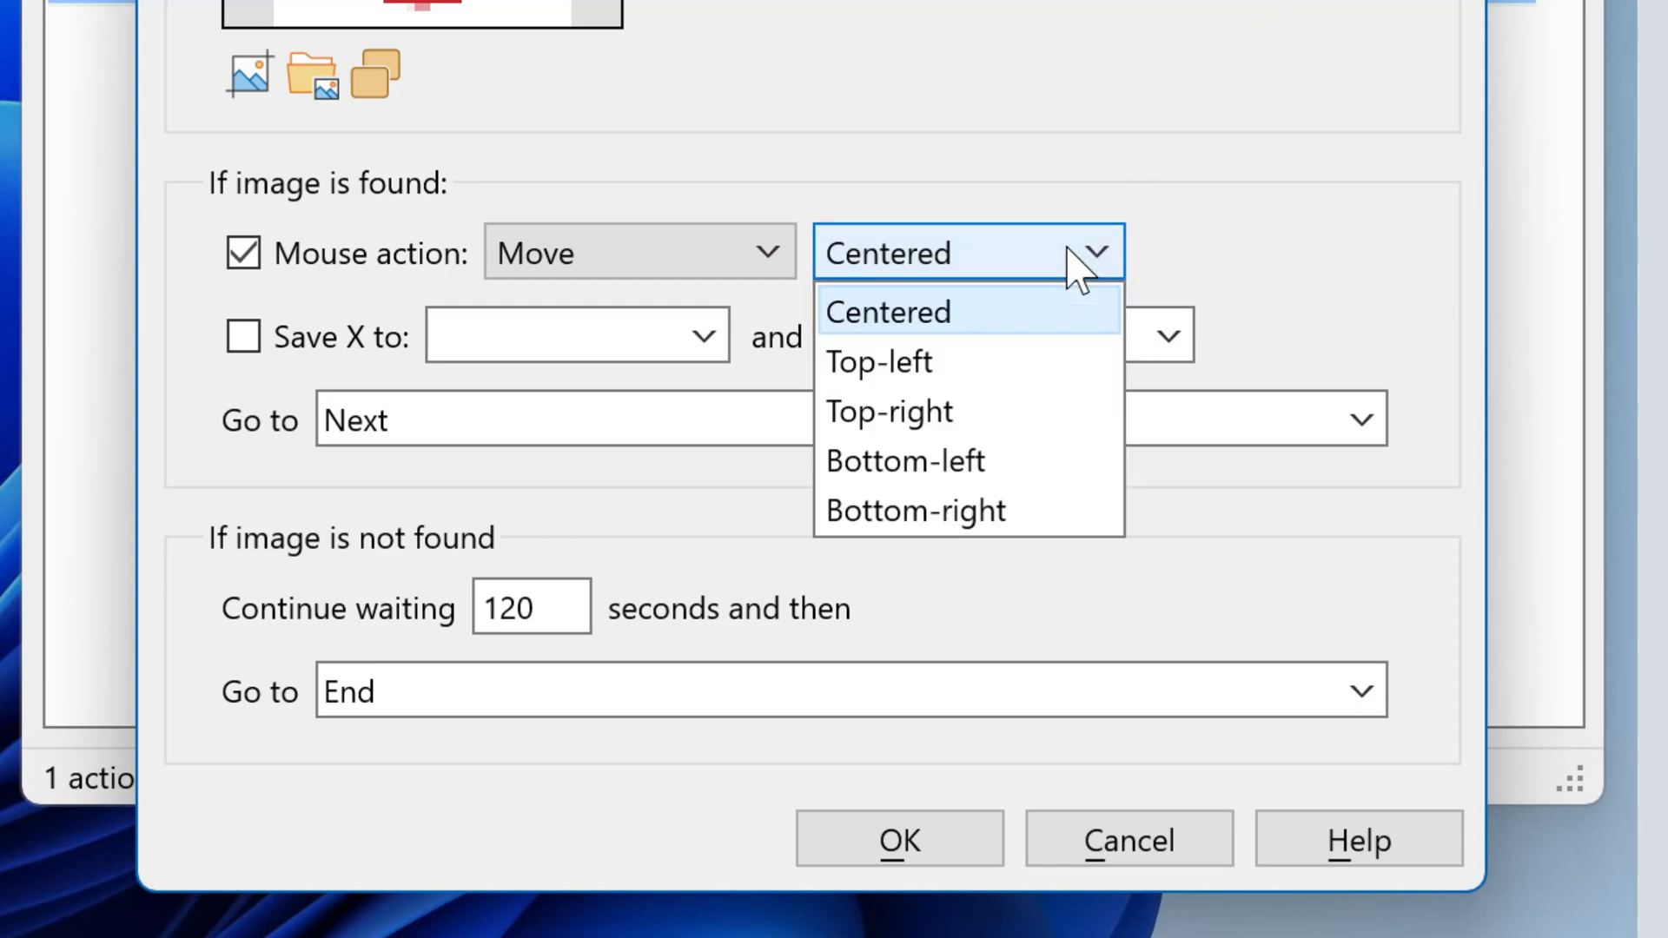
pyautogui.moveTo(1117, 213)
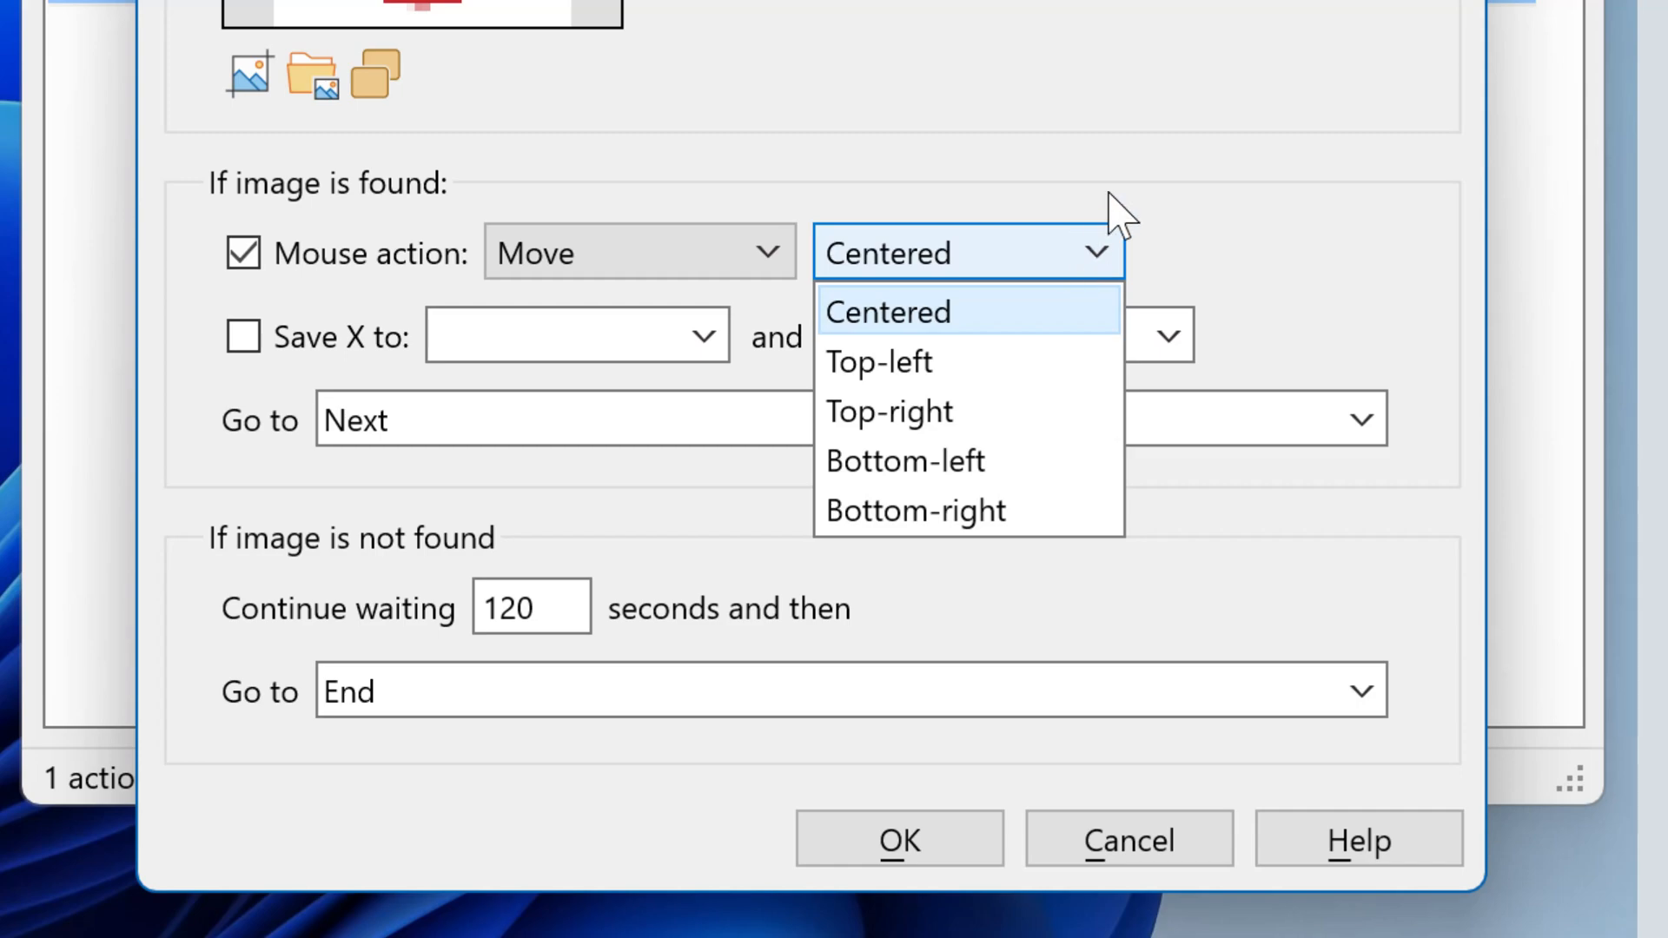
pyautogui.click(639, 252)
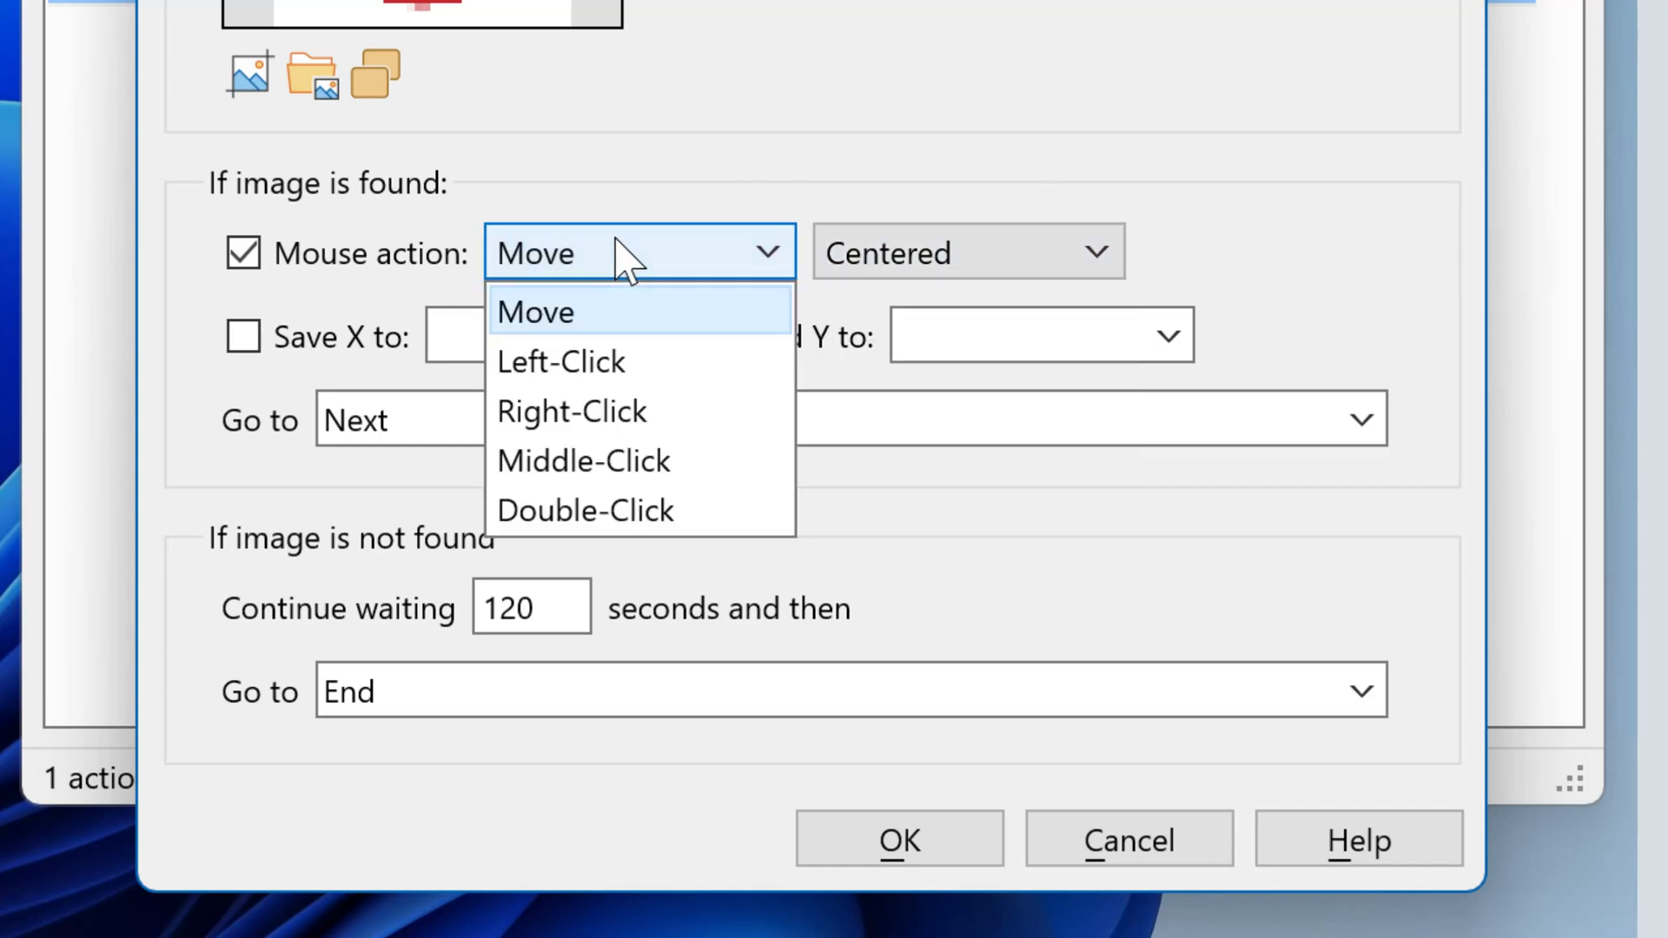
pyautogui.click(535, 312)
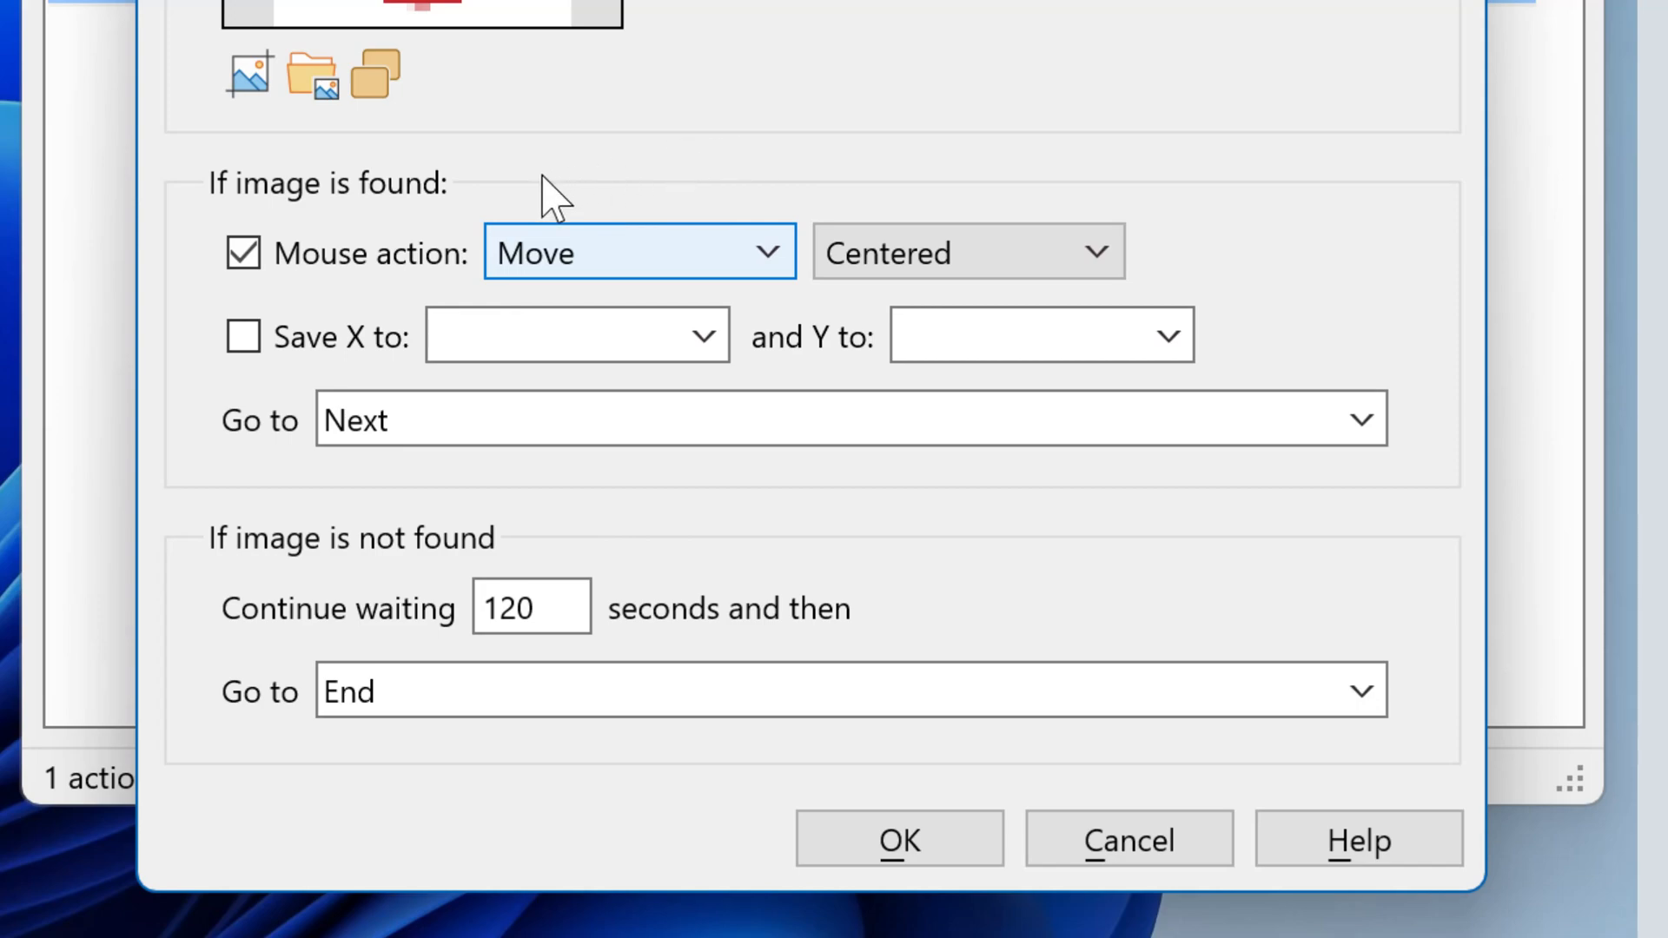
# Step: Save found coordinates to ImgX/ImgY, go to End when found, and check not-found Go to
pyautogui.click(242, 335)
pyautogui.write('ImgX')
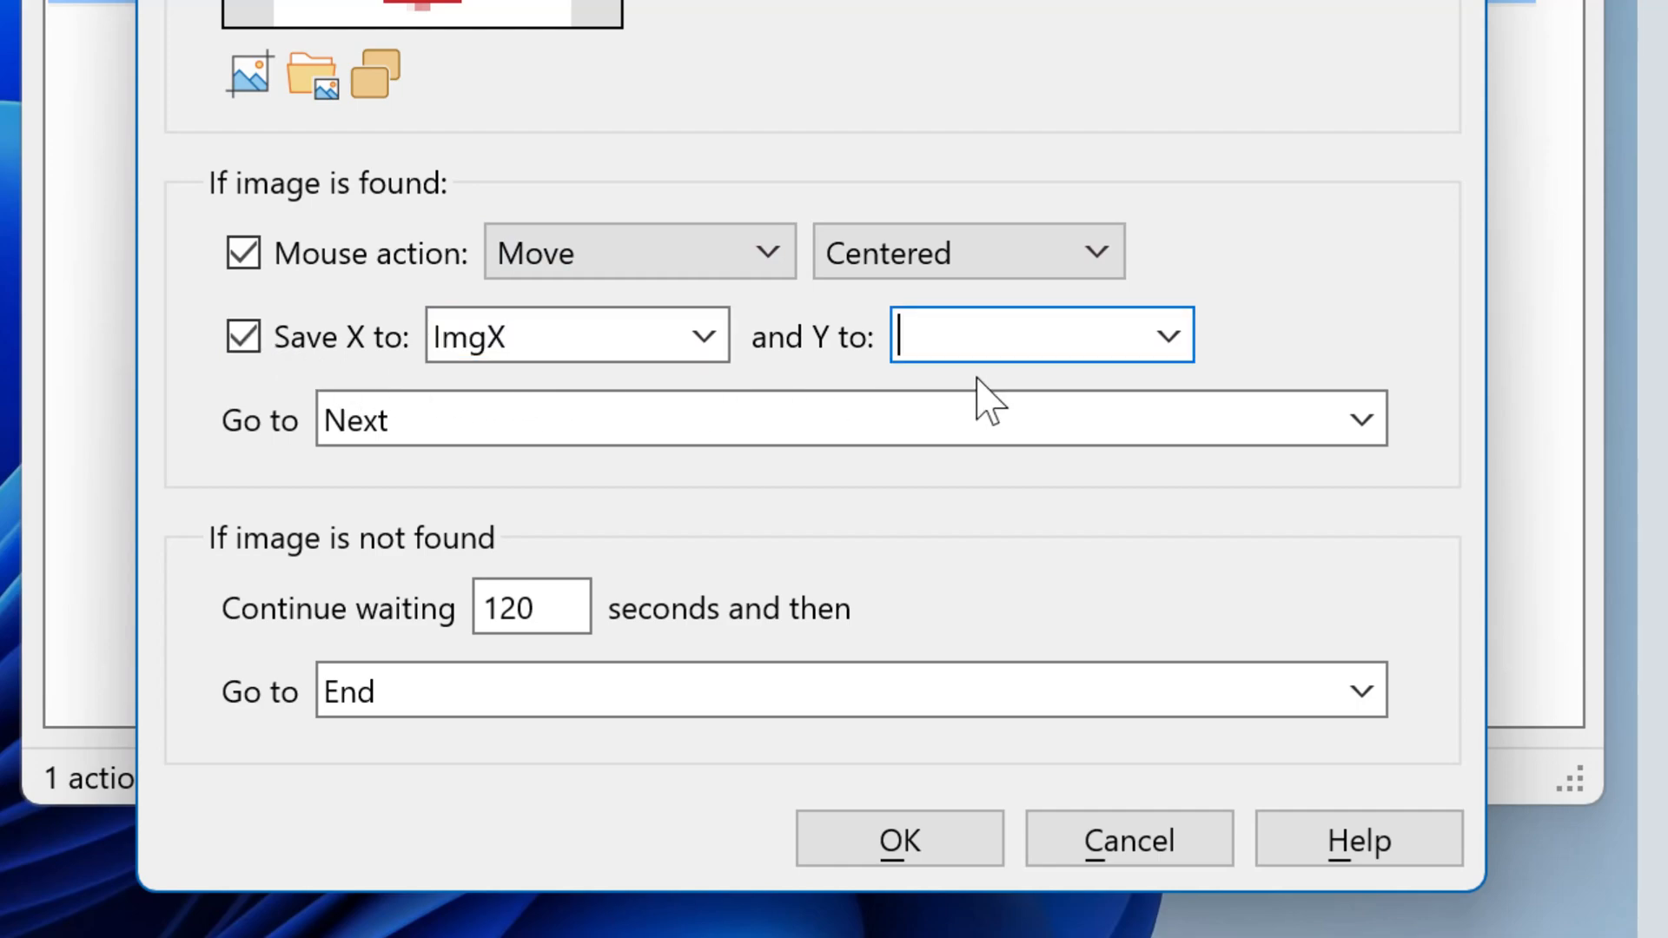
pyautogui.write('ImgY')
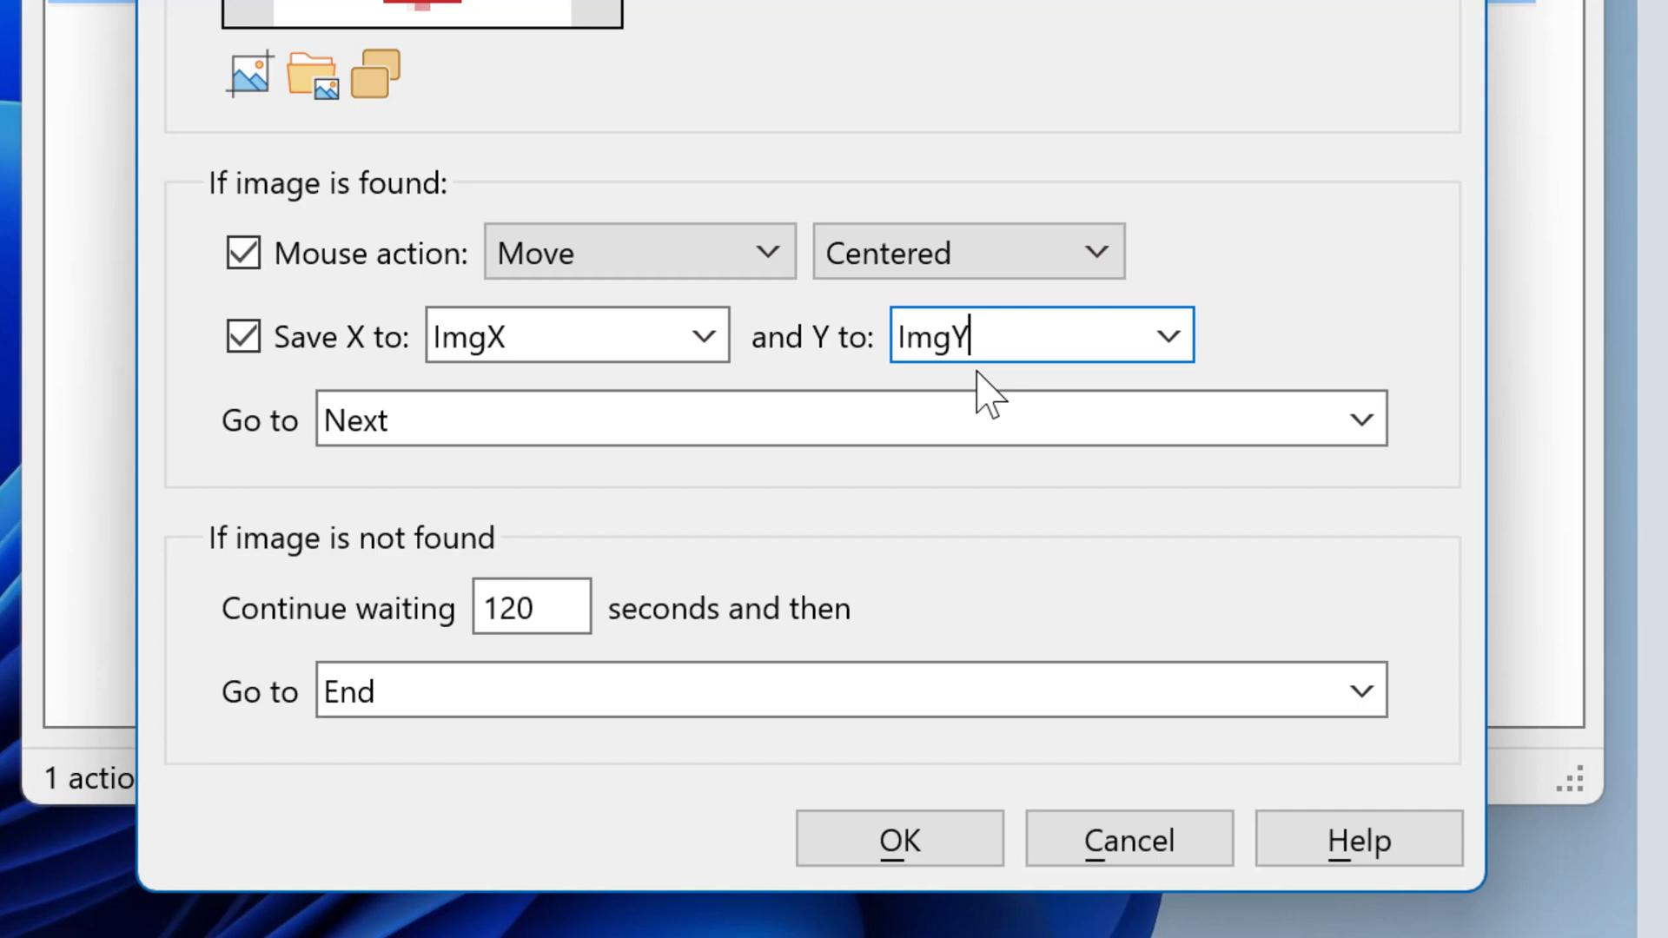
pyautogui.click(1361, 418)
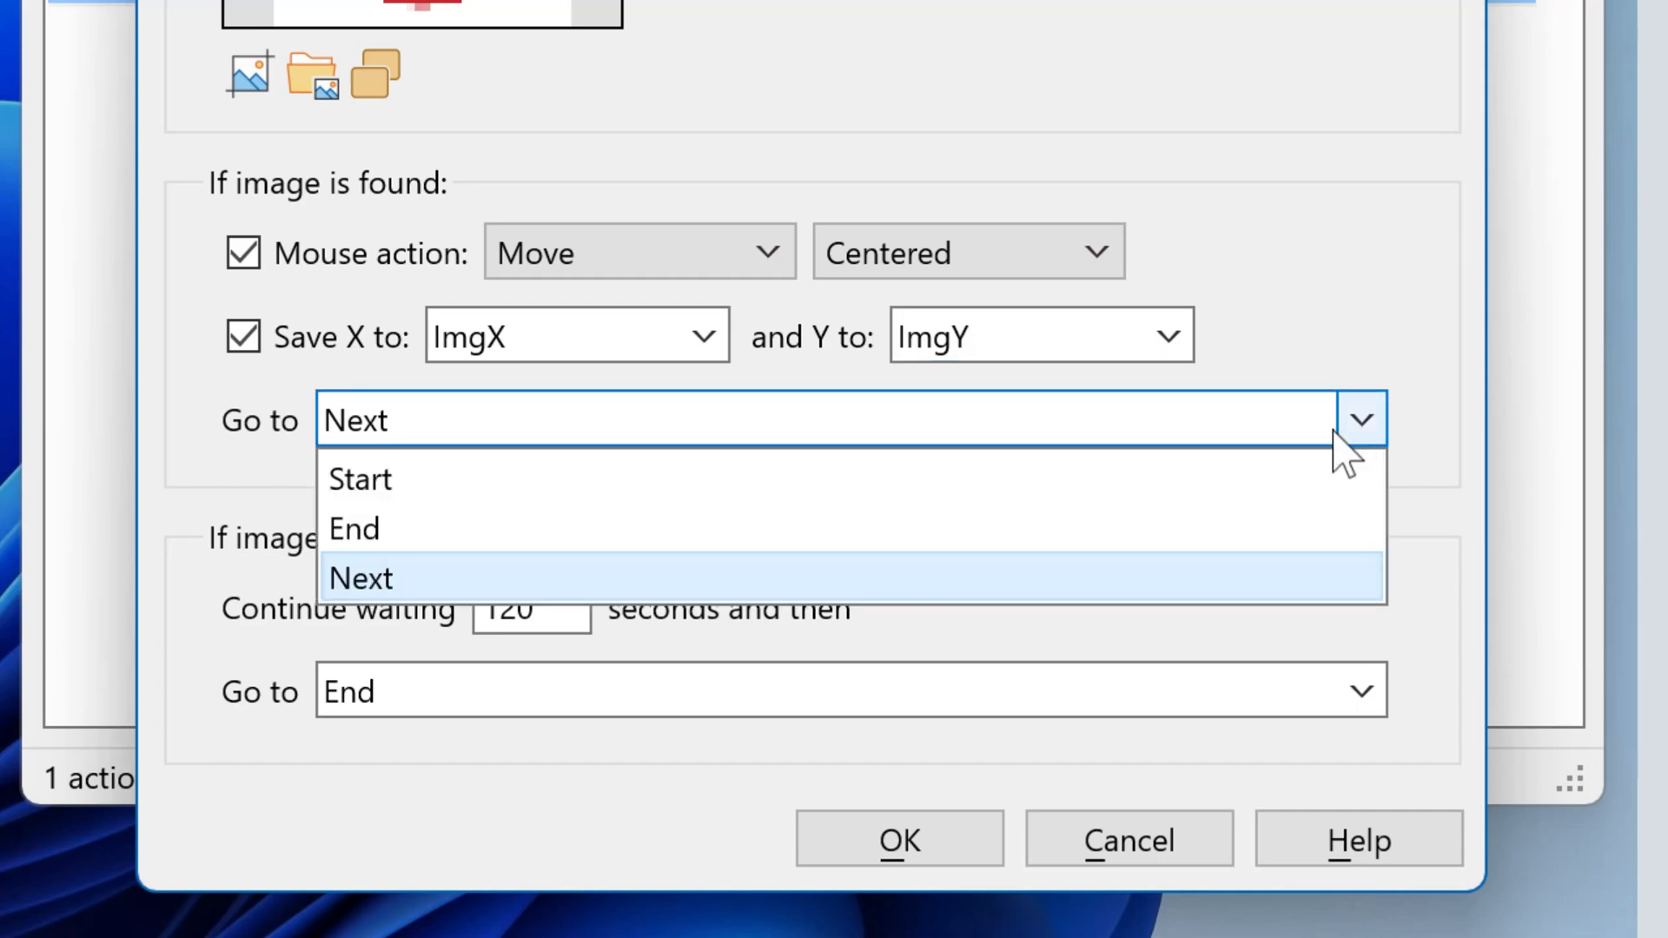
pyautogui.click(355, 529)
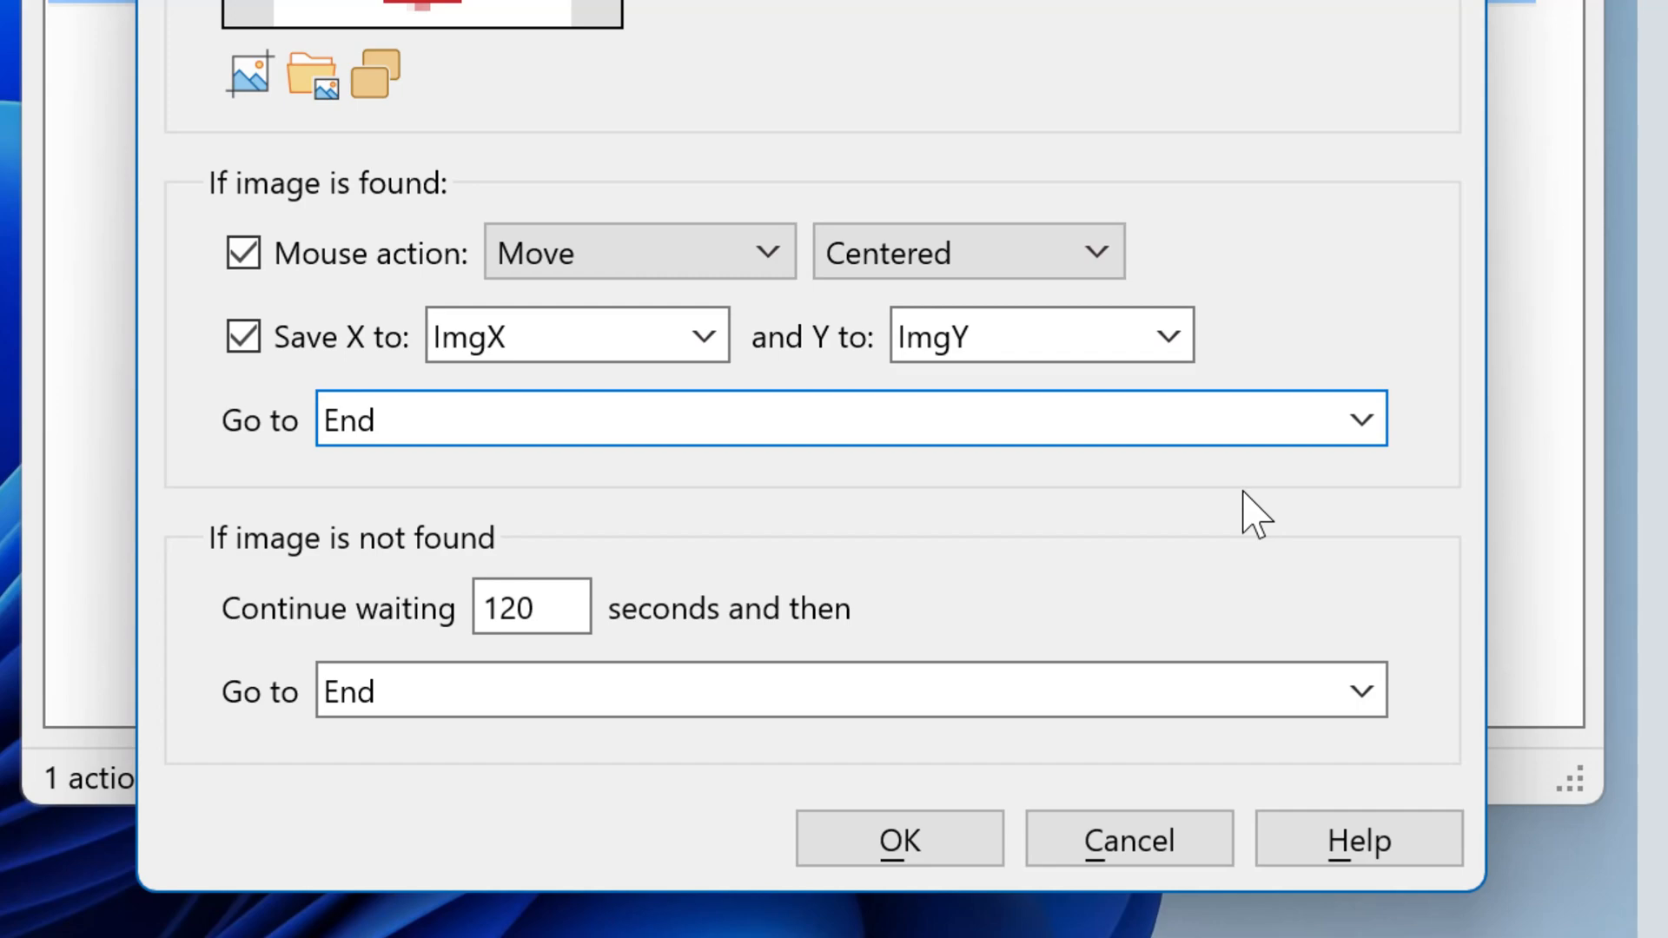
pyautogui.click(1361, 692)
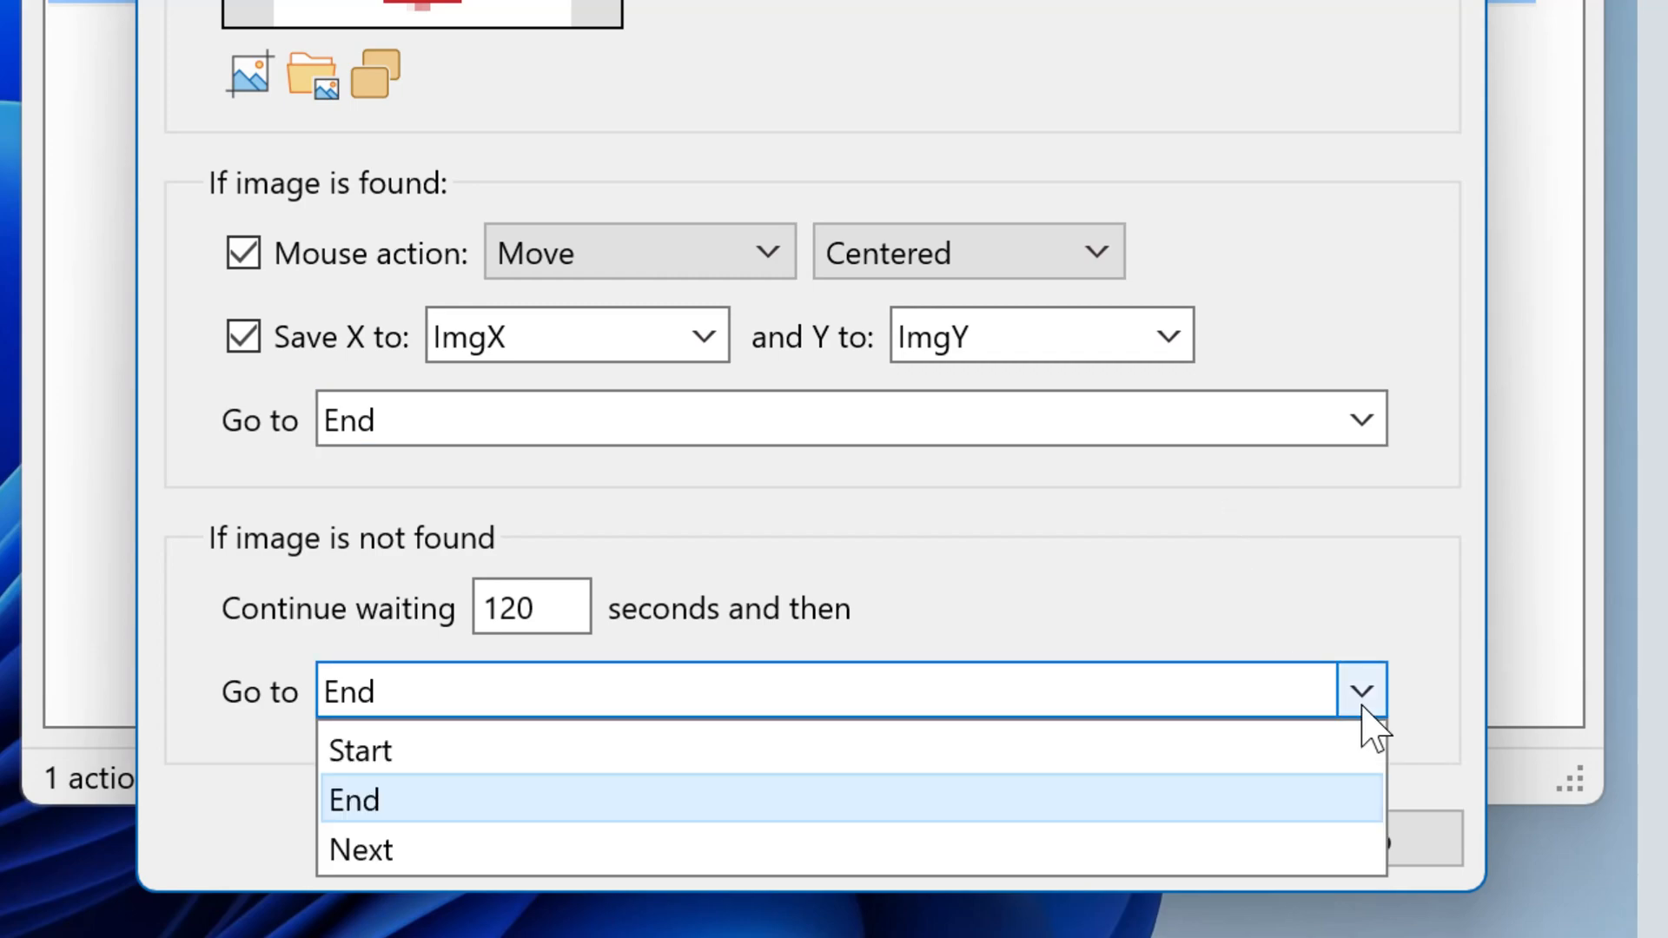
pyautogui.click(354, 800)
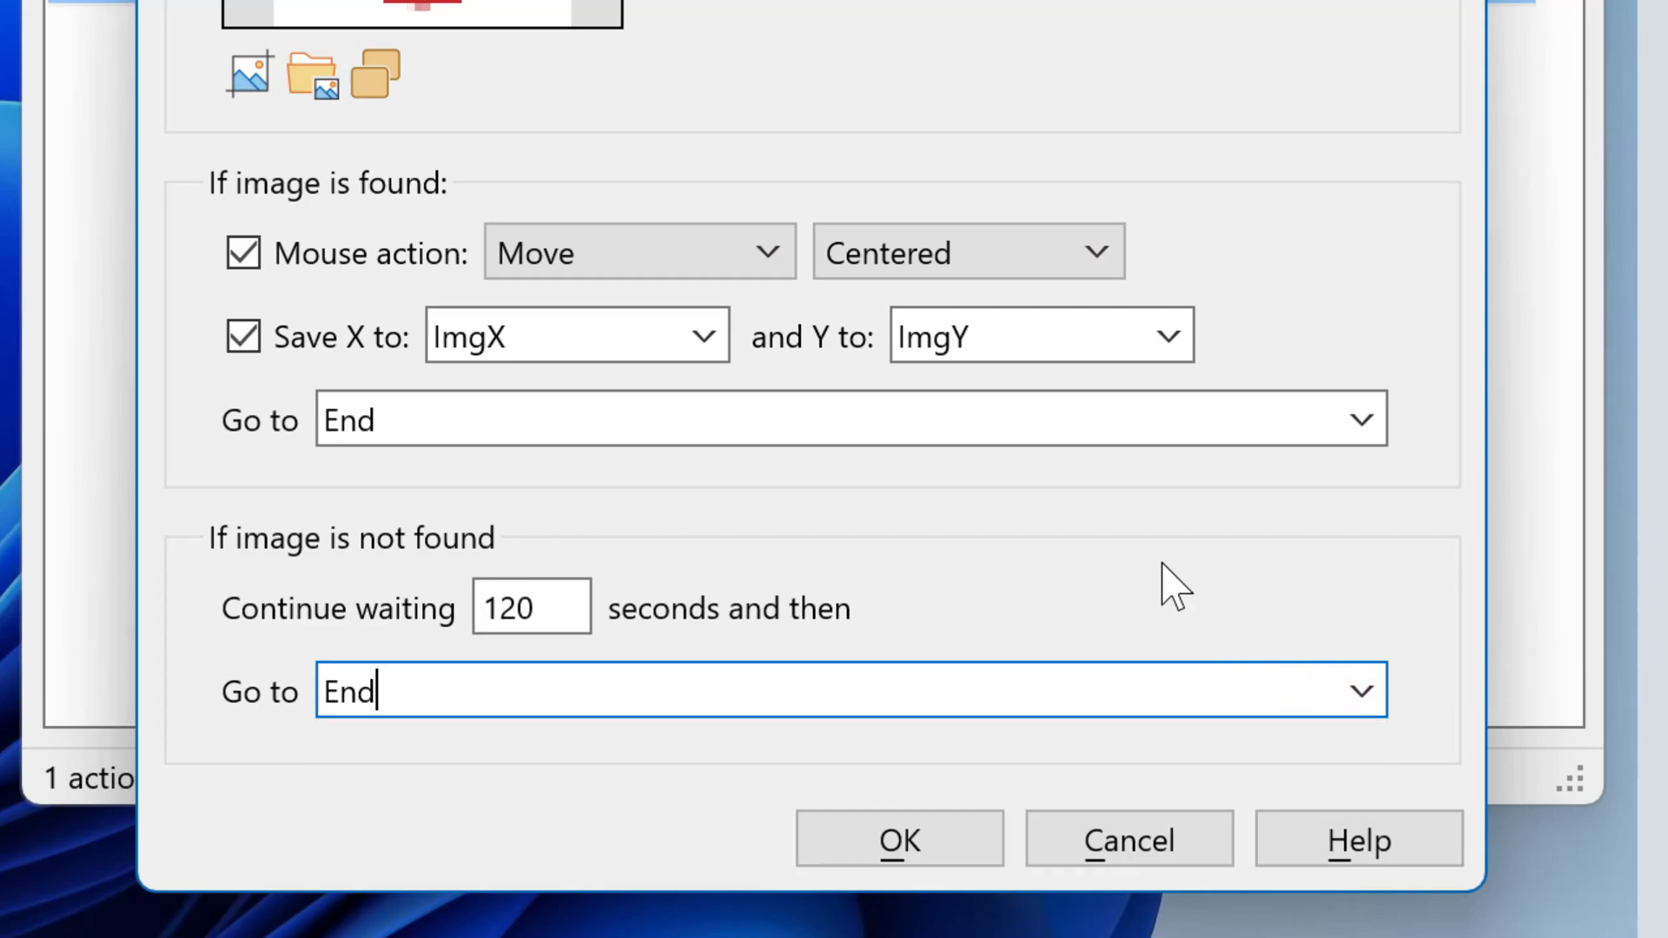
pyautogui.moveTo(374, 635)
pyautogui.write('0')
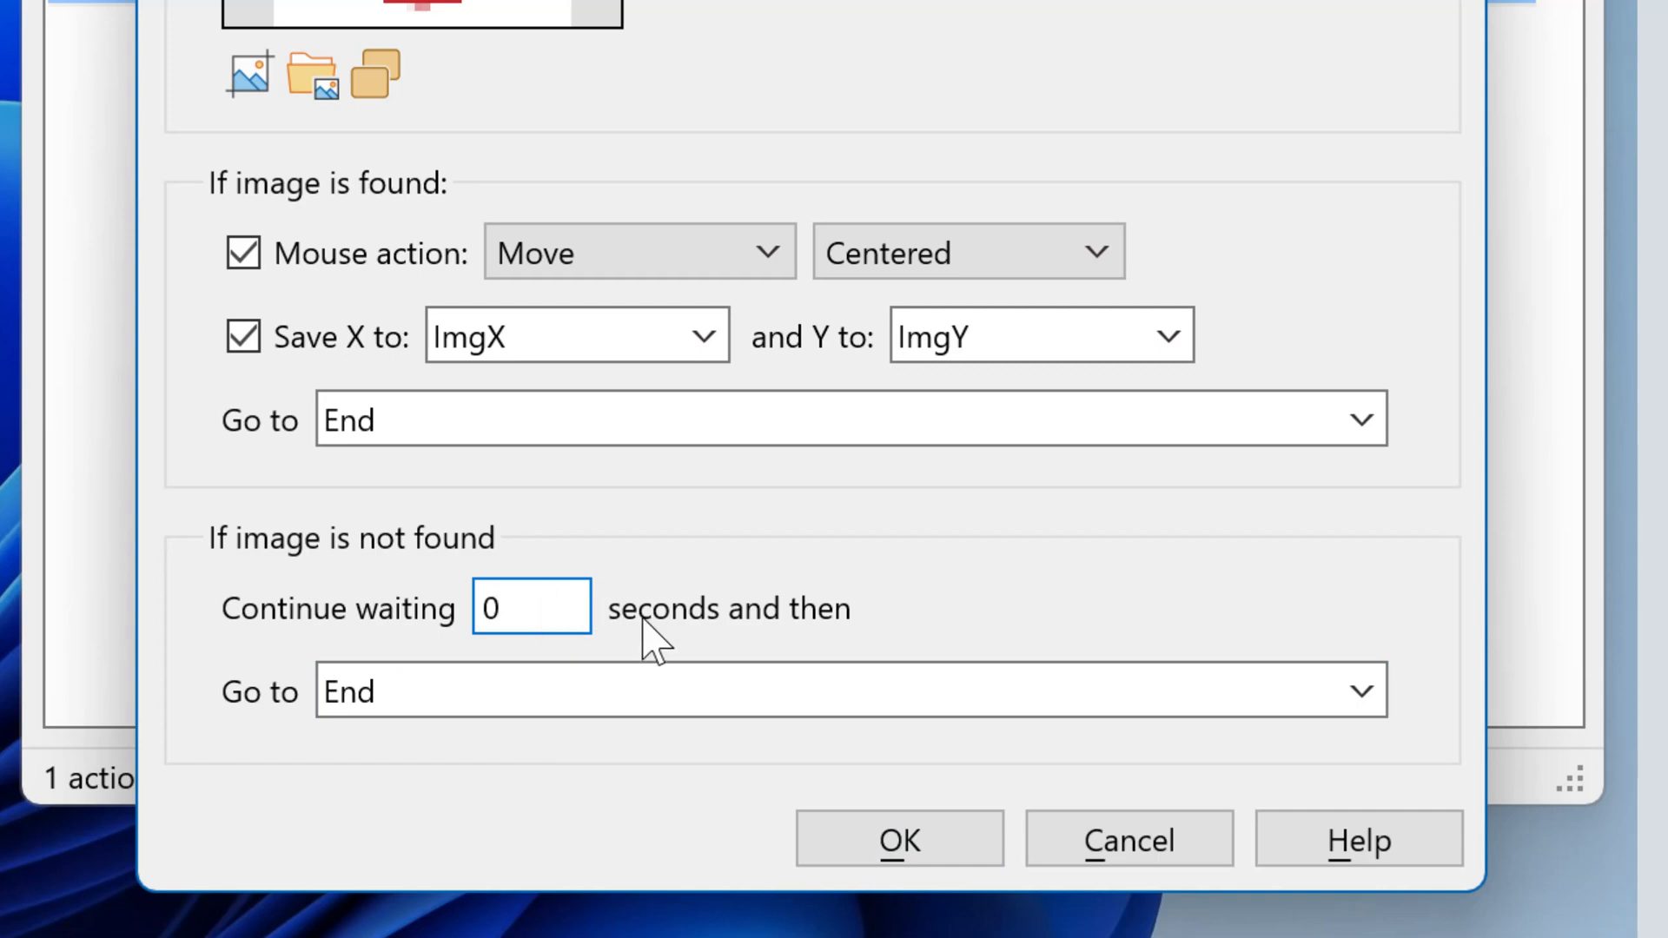
# Step: Go to the Next action after 0 seconds when the image is not found
pyautogui.click(1359, 691)
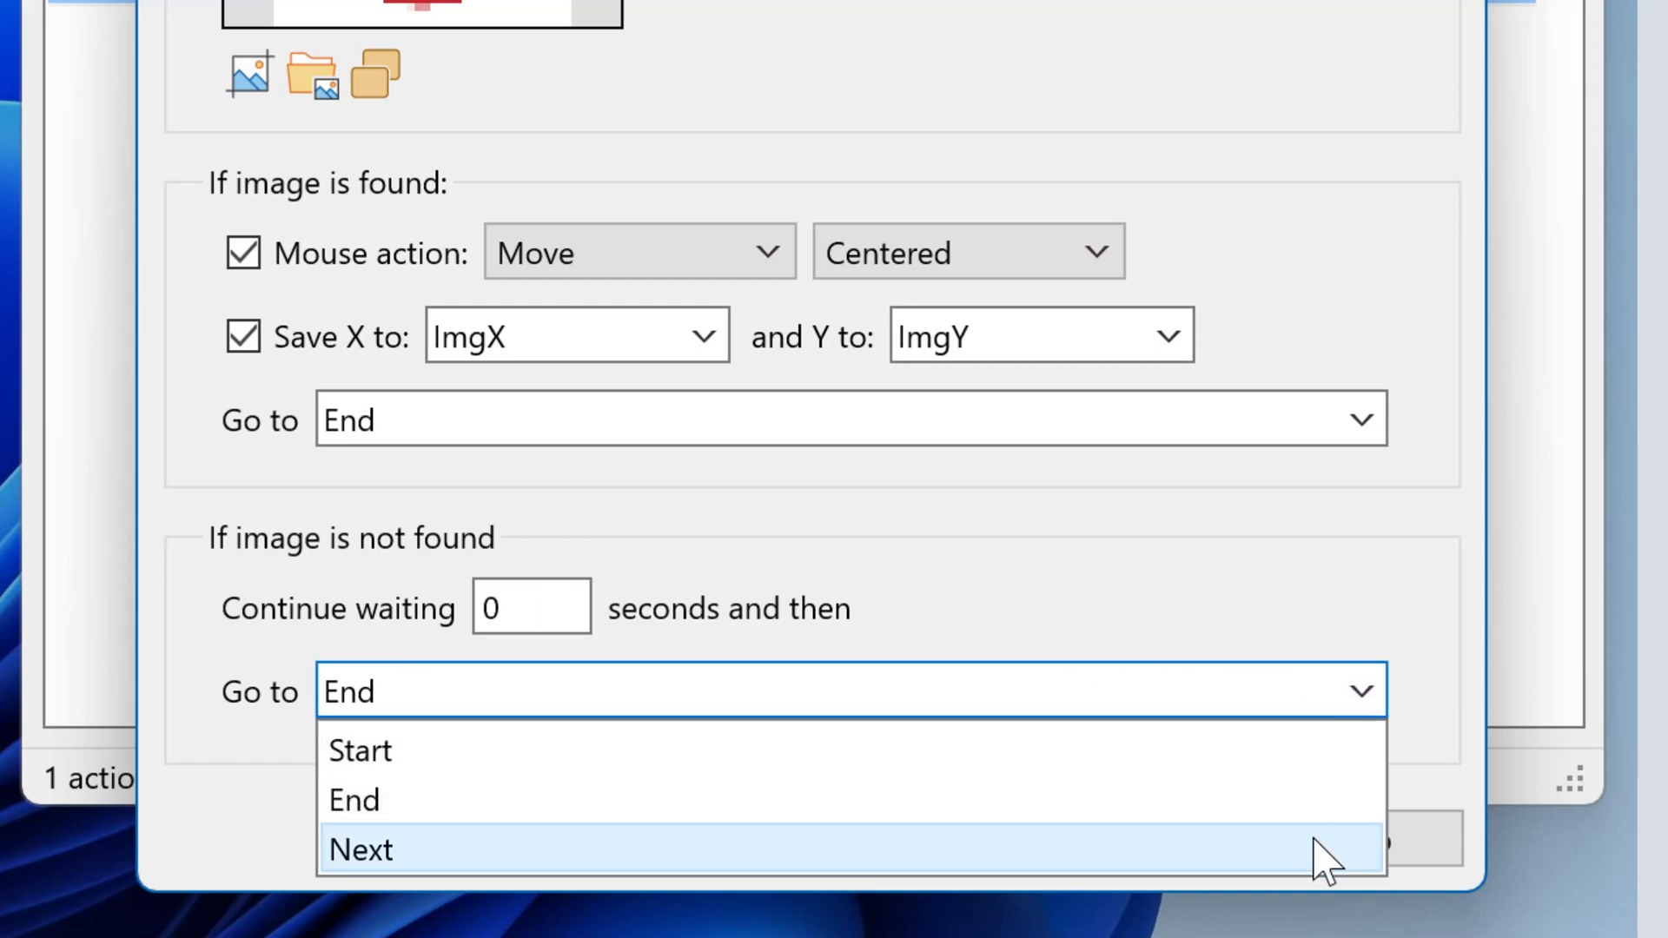
pyautogui.click(361, 849)
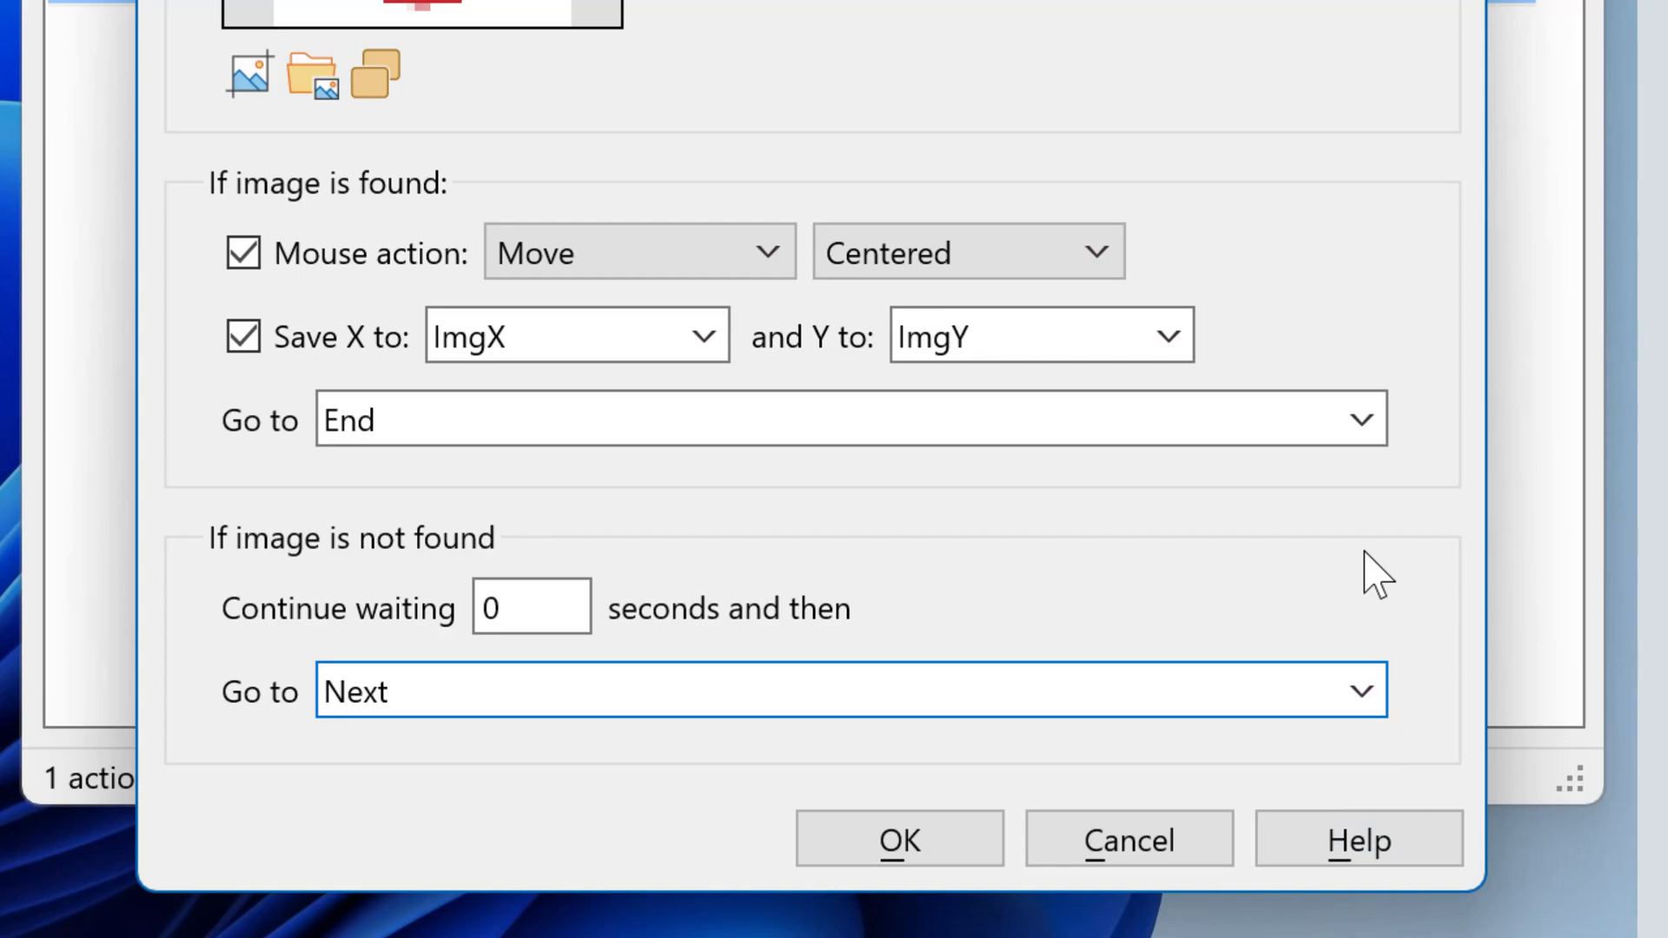